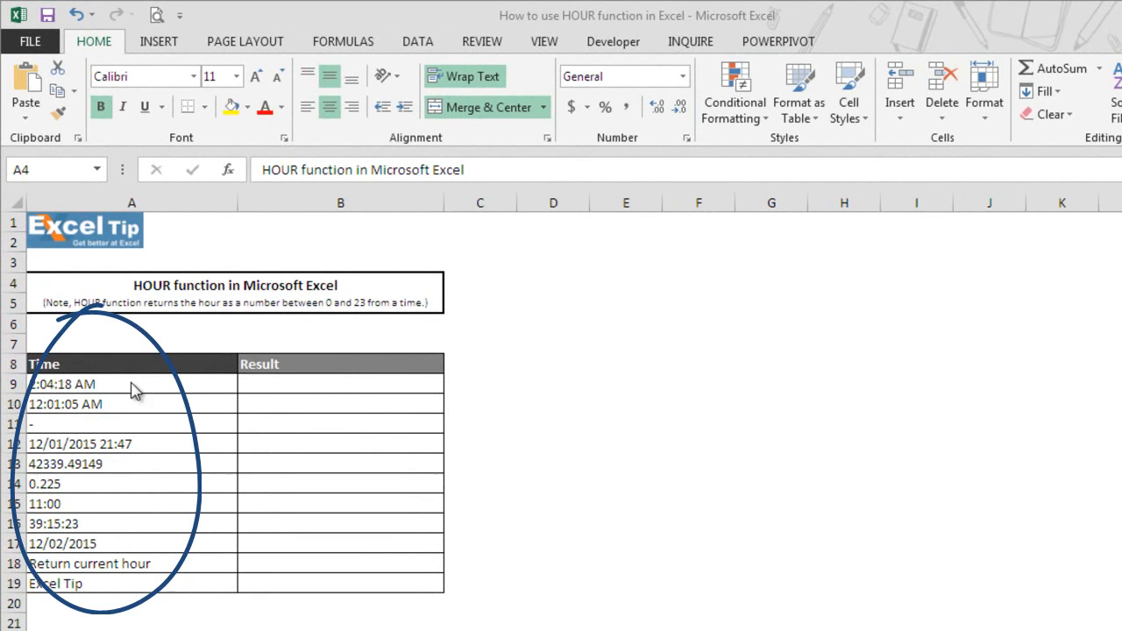
pyautogui.moveTo(179, 393)
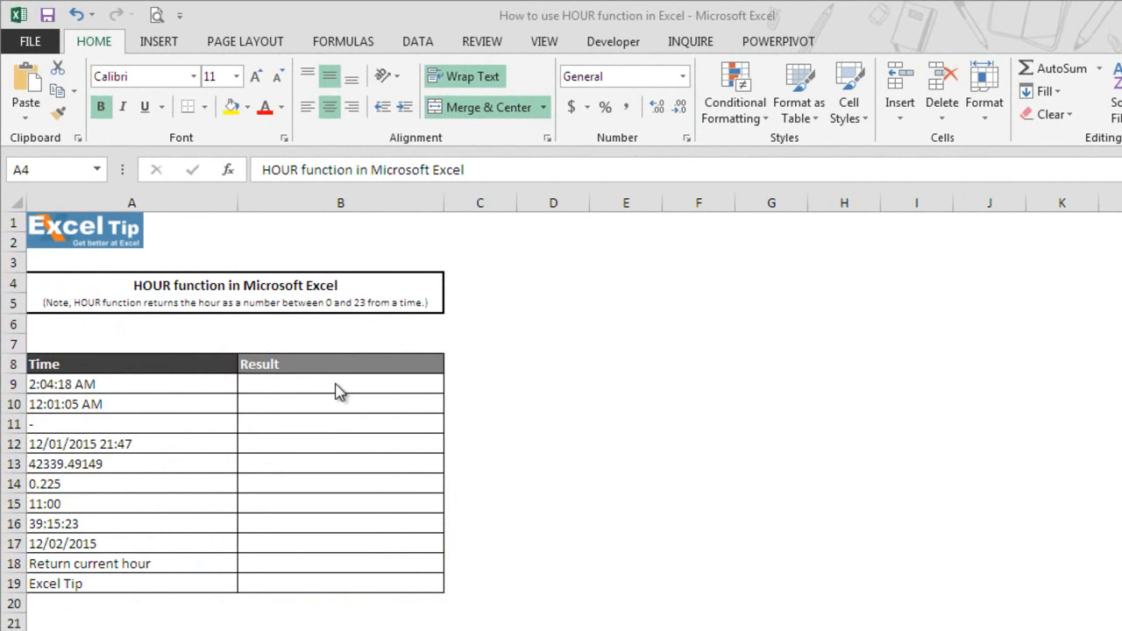
# - Enter =HOUR(A9) in B9 so it returns 2 for the first time value
pyautogui.click(340, 384)
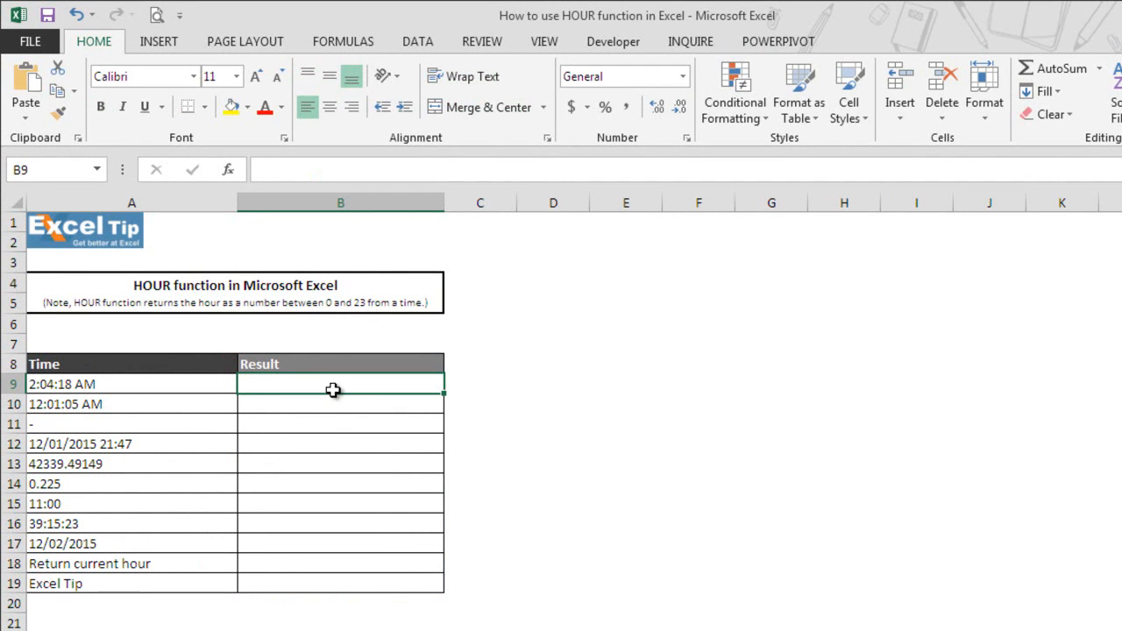
pyautogui.write('=')
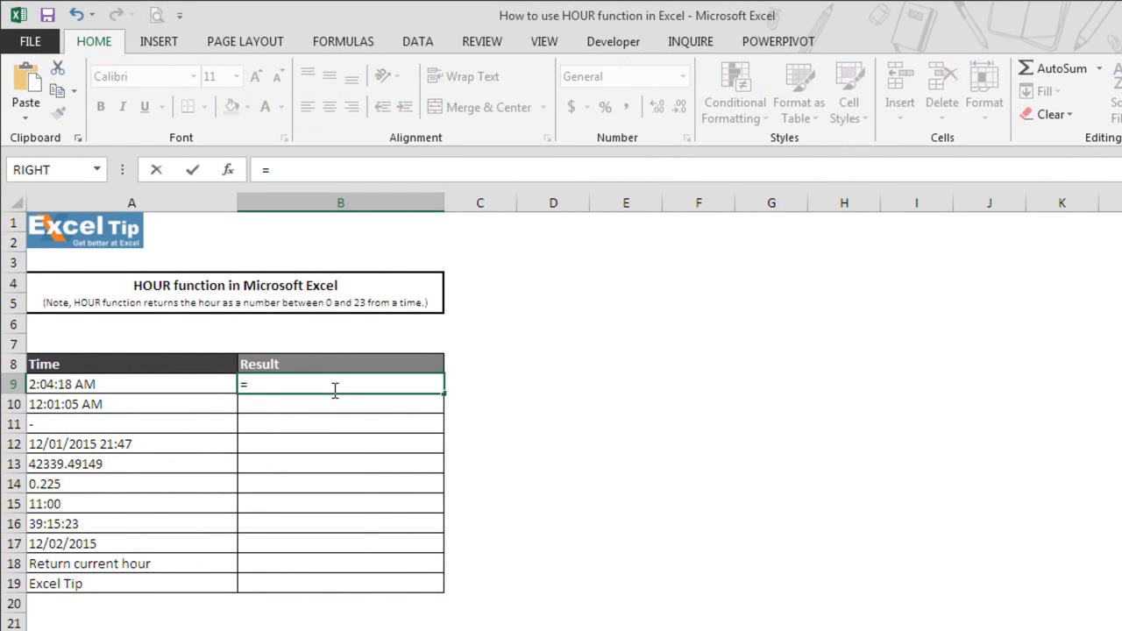
pyautogui.write('hour')
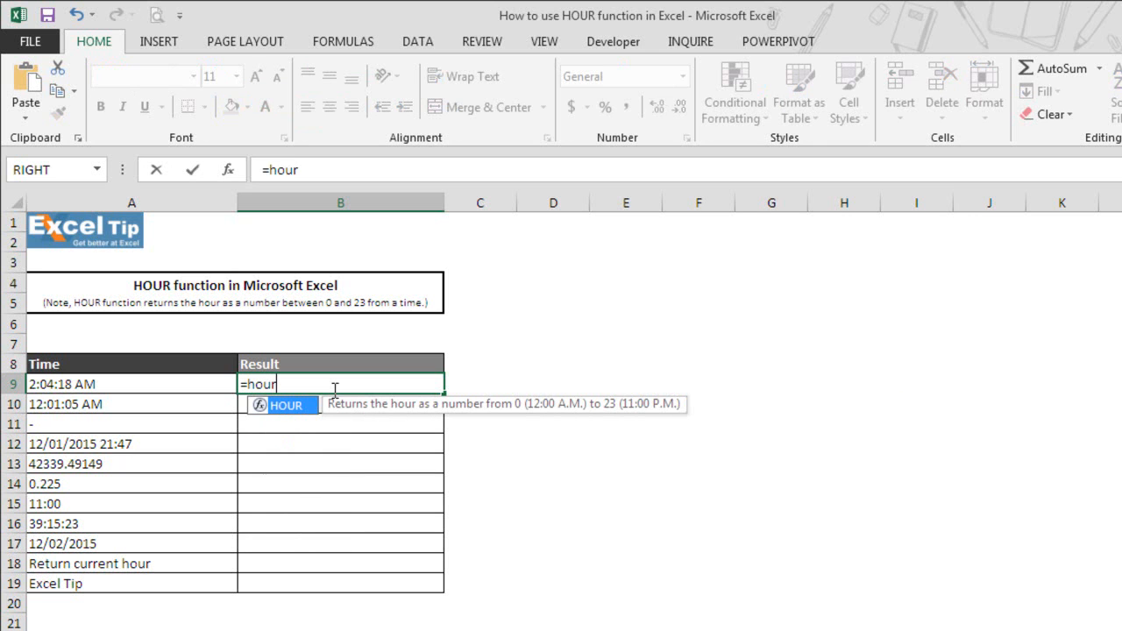
pyautogui.moveTo(301, 419)
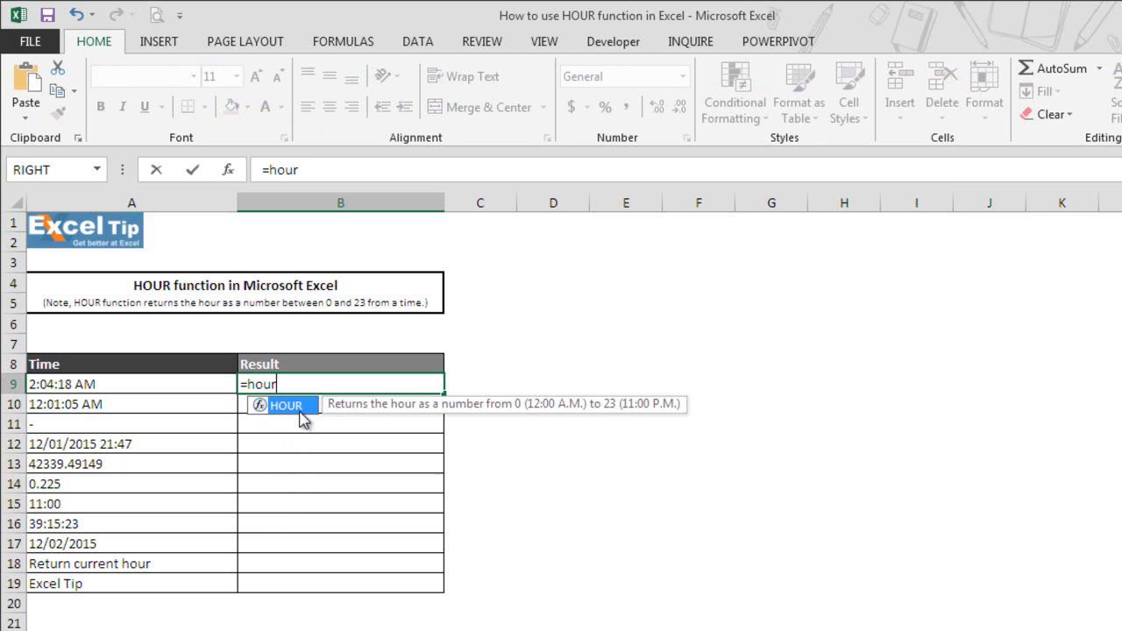
pyautogui.moveTo(445, 419)
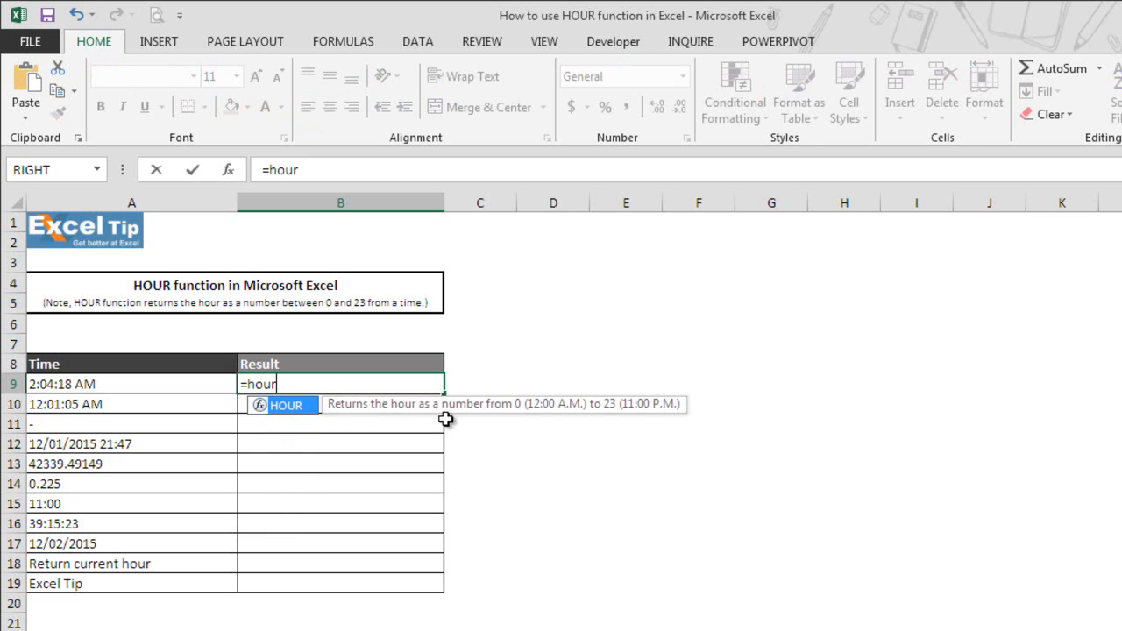
pyautogui.moveTo(610, 418)
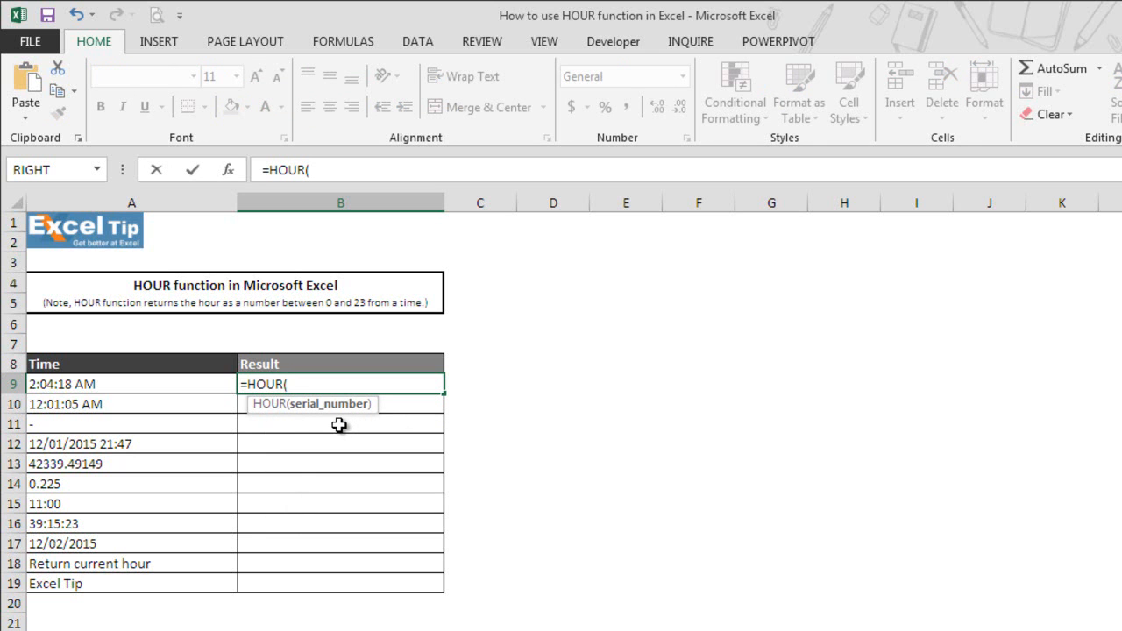
pyautogui.moveTo(324, 418)
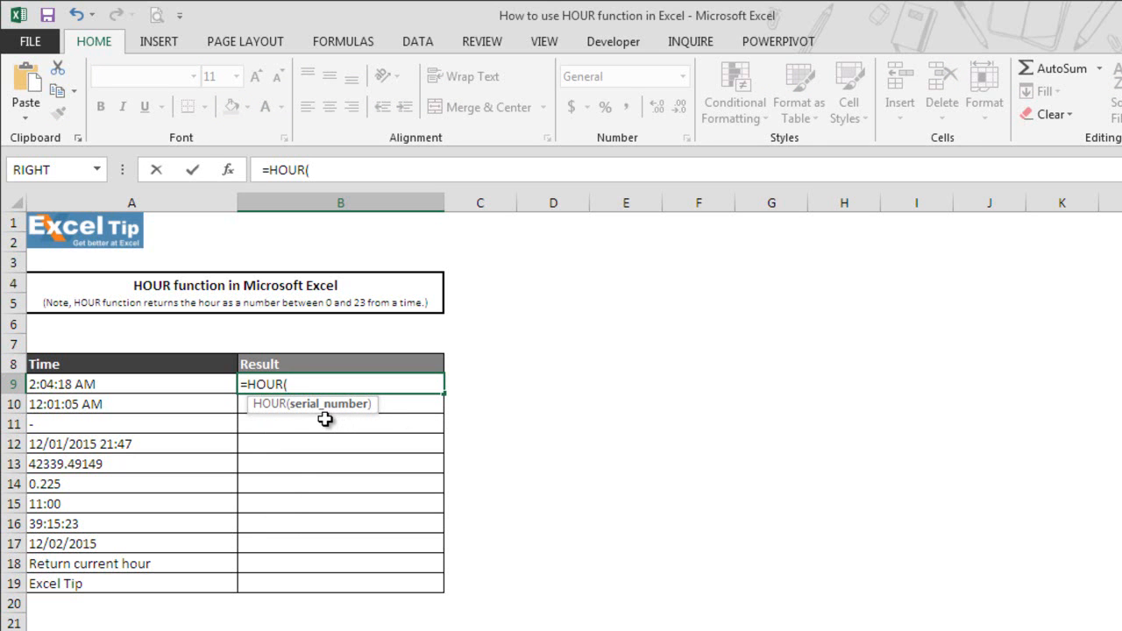
pyautogui.moveTo(329, 403)
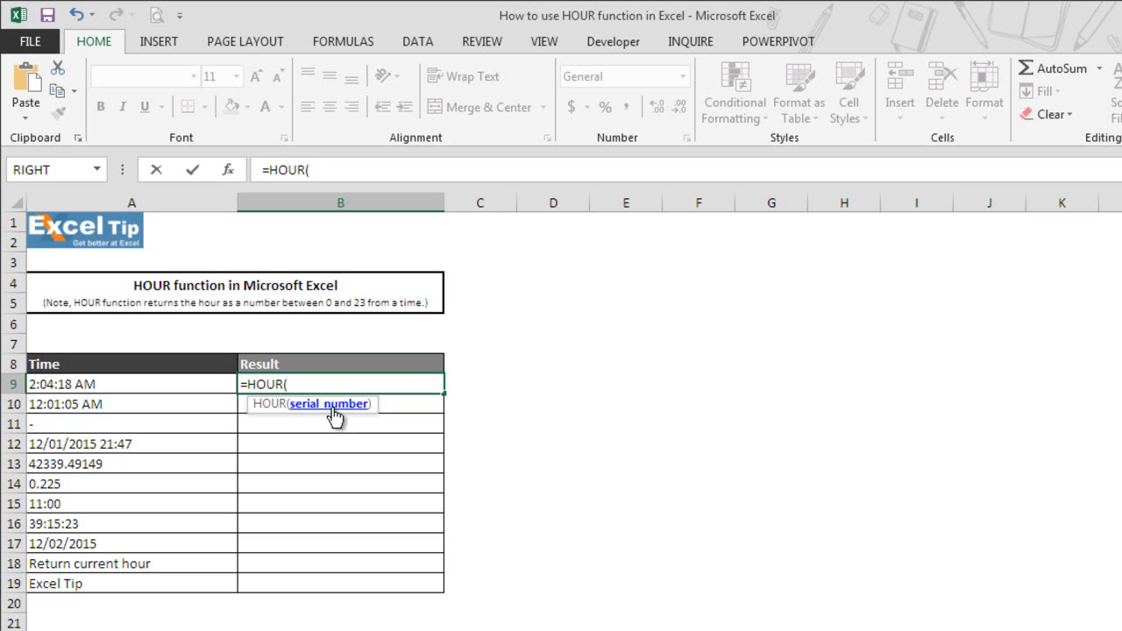
pyautogui.moveTo(148, 386)
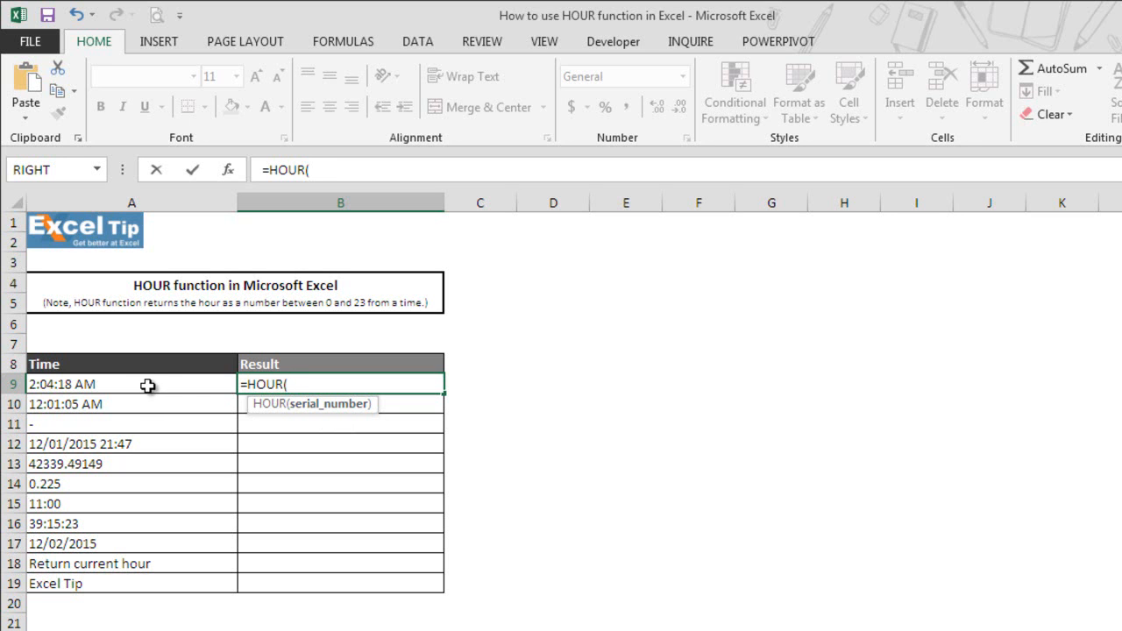
pyautogui.click(132, 384)
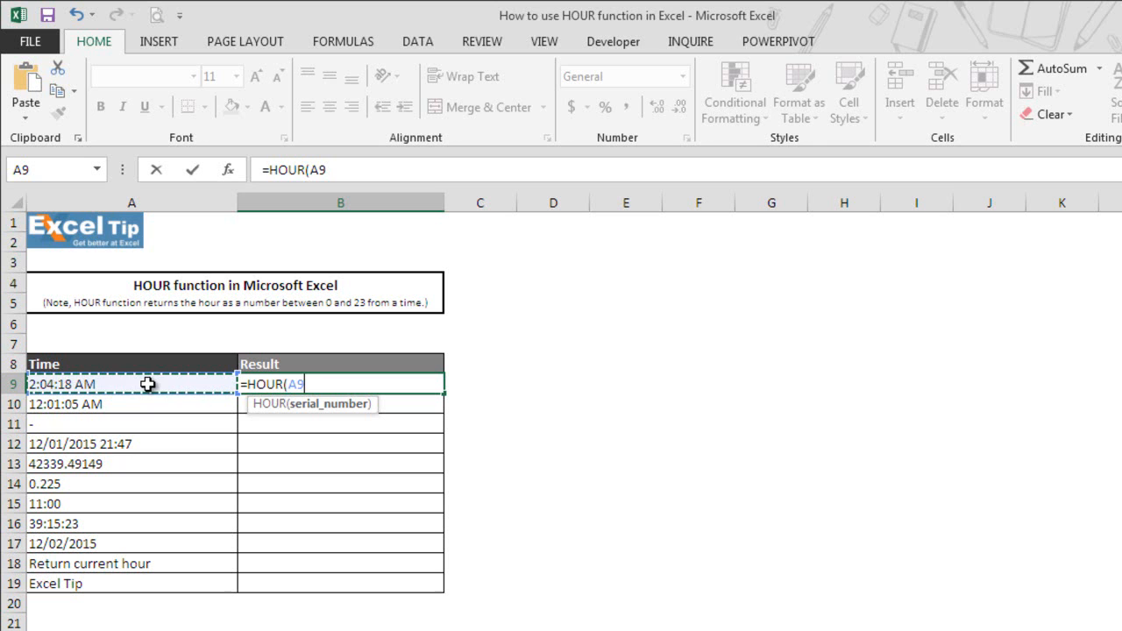
pyautogui.press('Return')
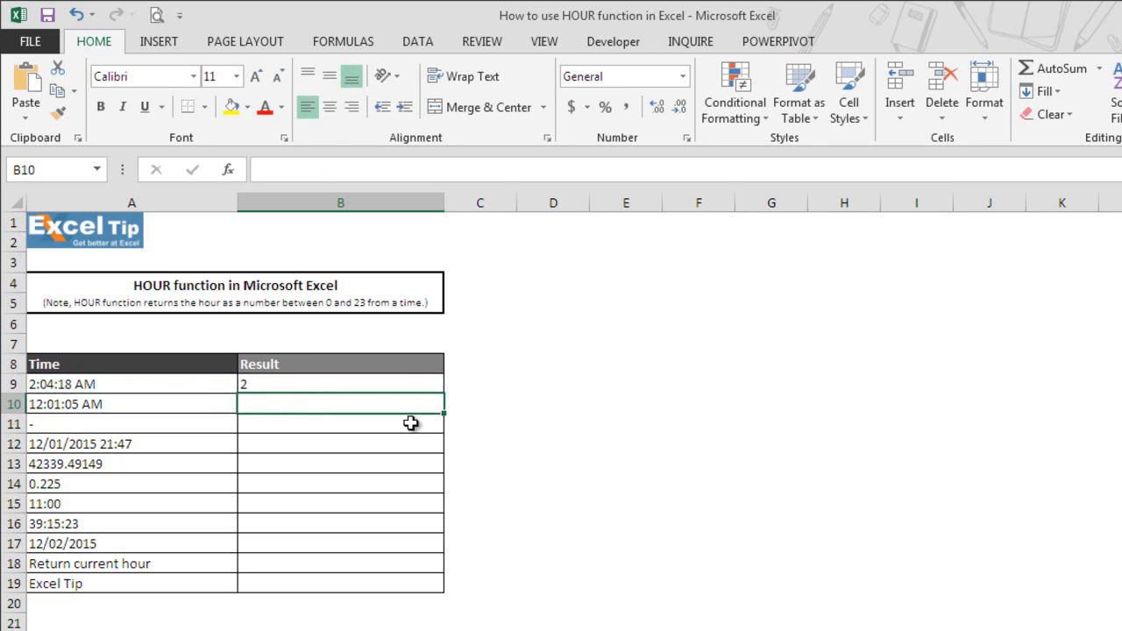
pyautogui.moveTo(361, 382)
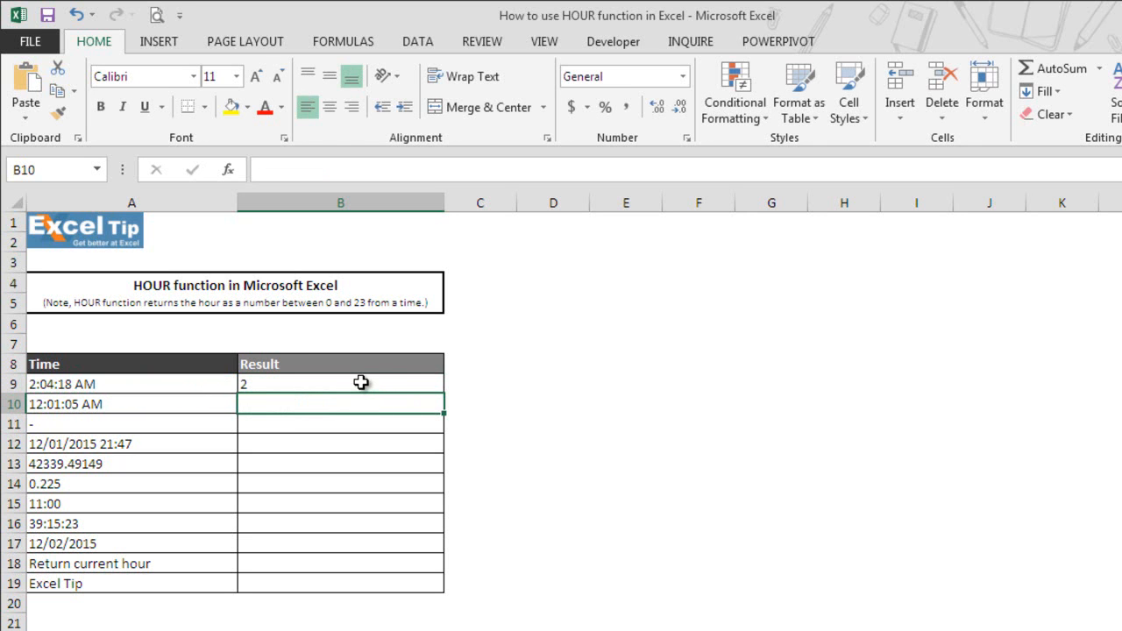
pyautogui.moveTo(341, 386)
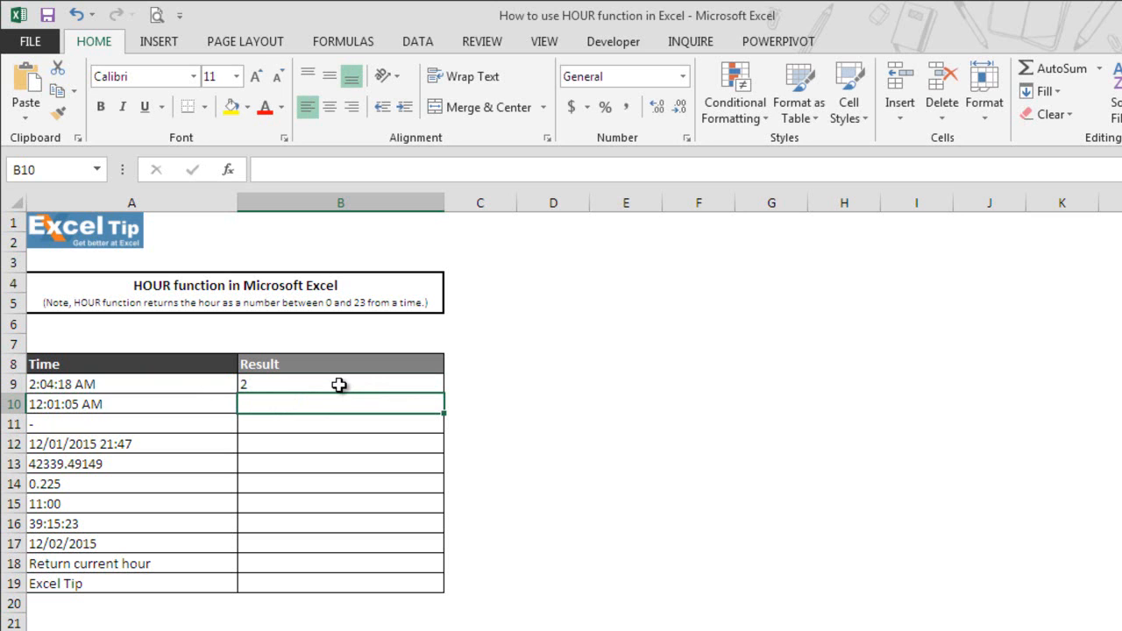
pyautogui.moveTo(291, 401)
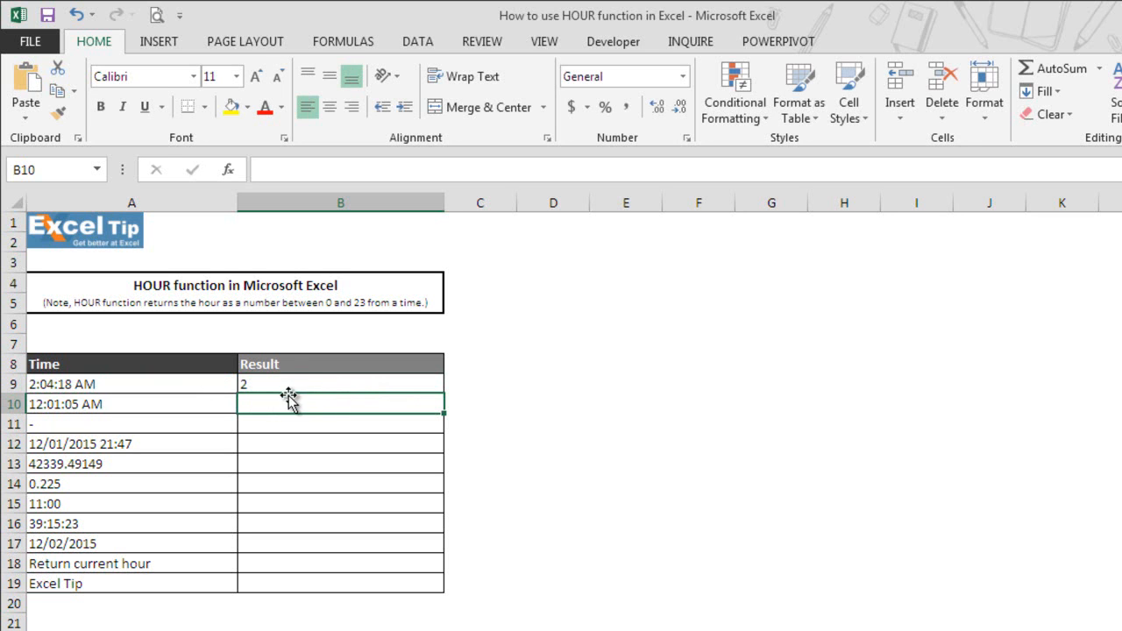
pyautogui.moveTo(77, 389)
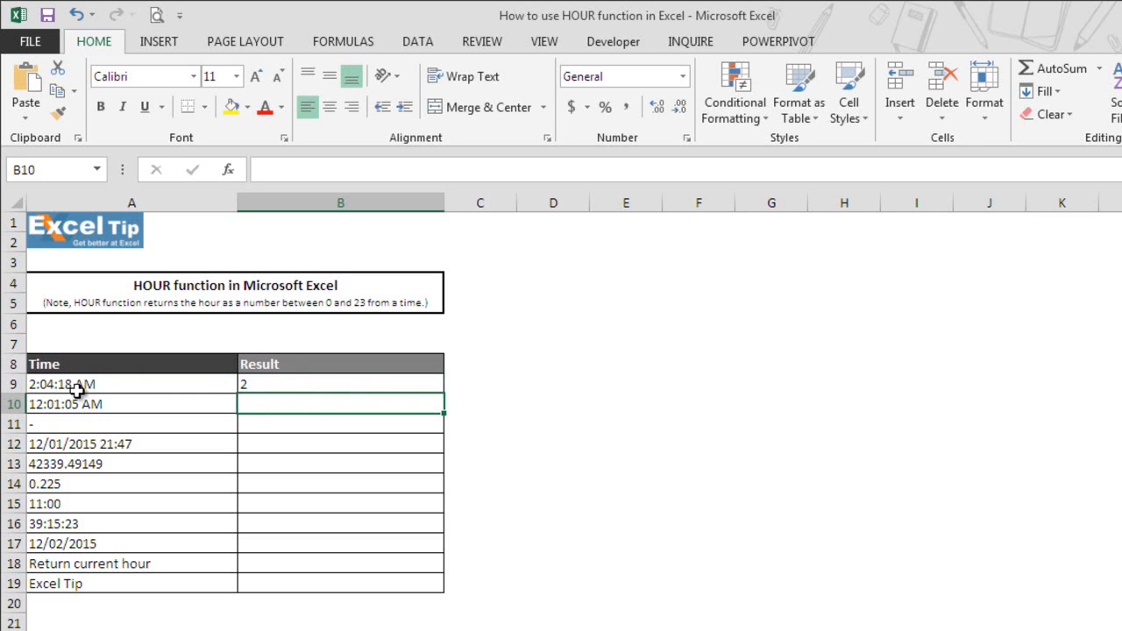
pyautogui.moveTo(200, 370)
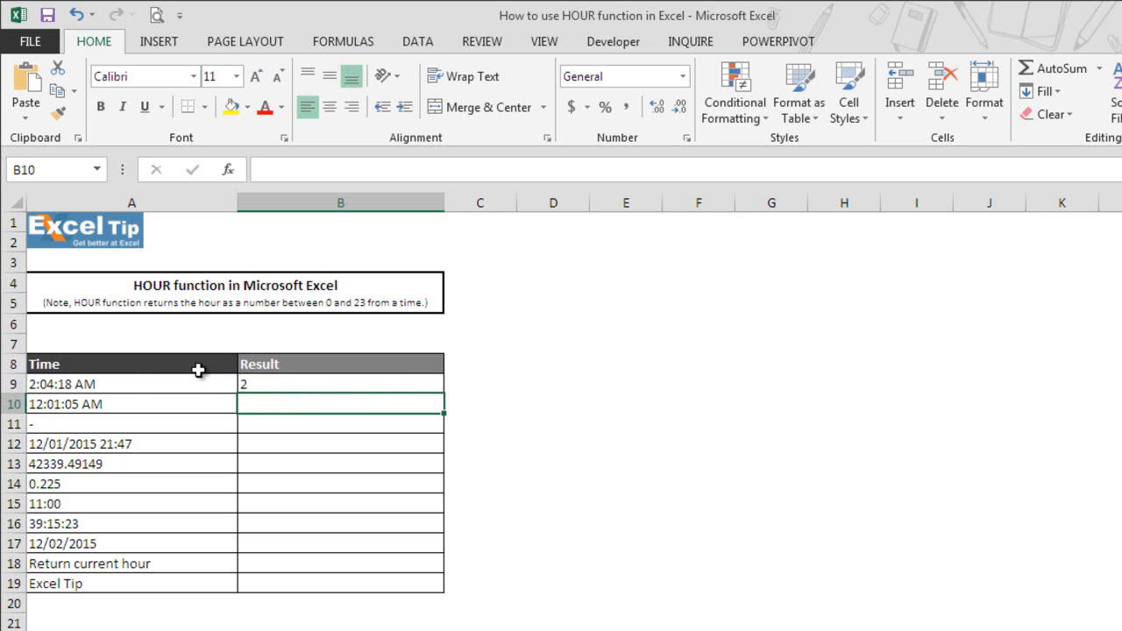
pyautogui.moveTo(302, 389)
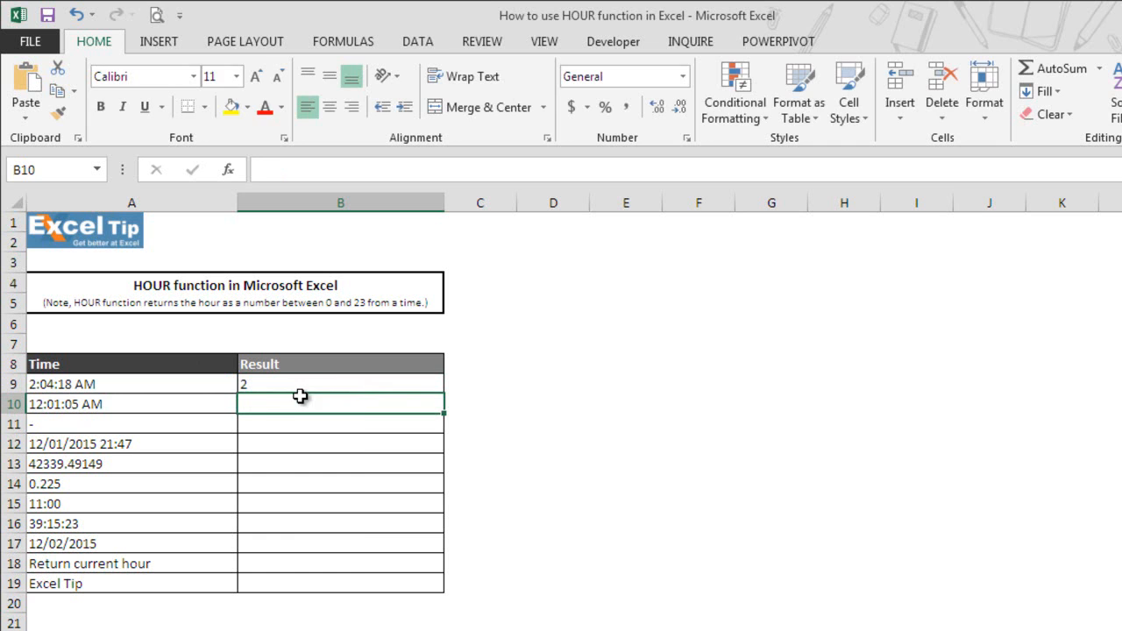
# - Enter =HOUR(A10) in B10 so it returns 0 for 12:01:05 AM
pyautogui.write('=HOUR(')
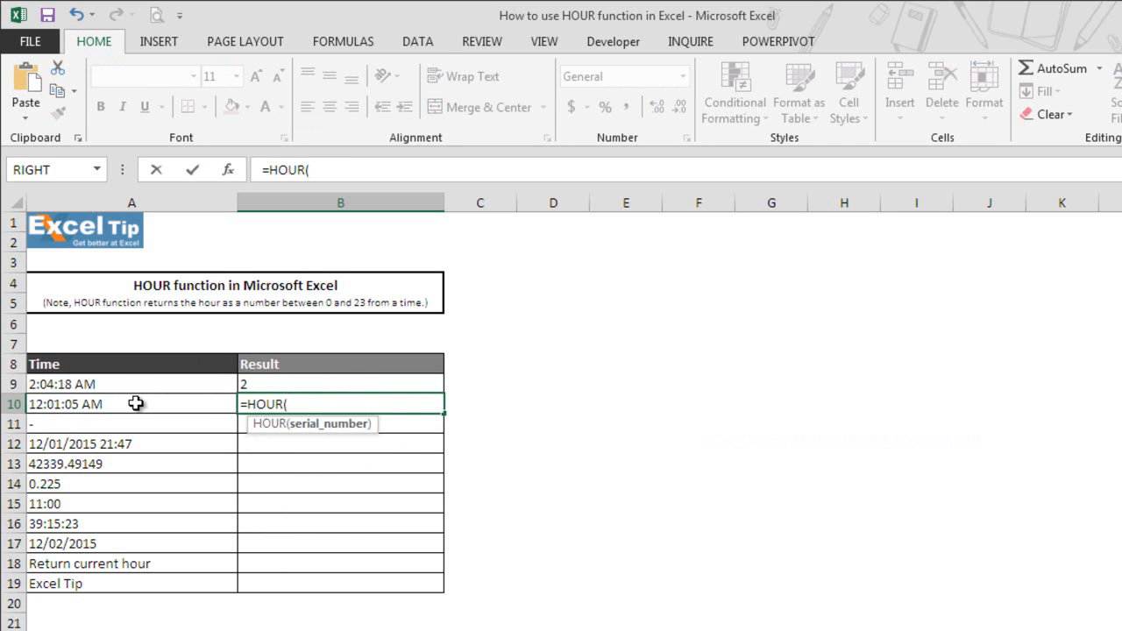
pyautogui.press('Return')
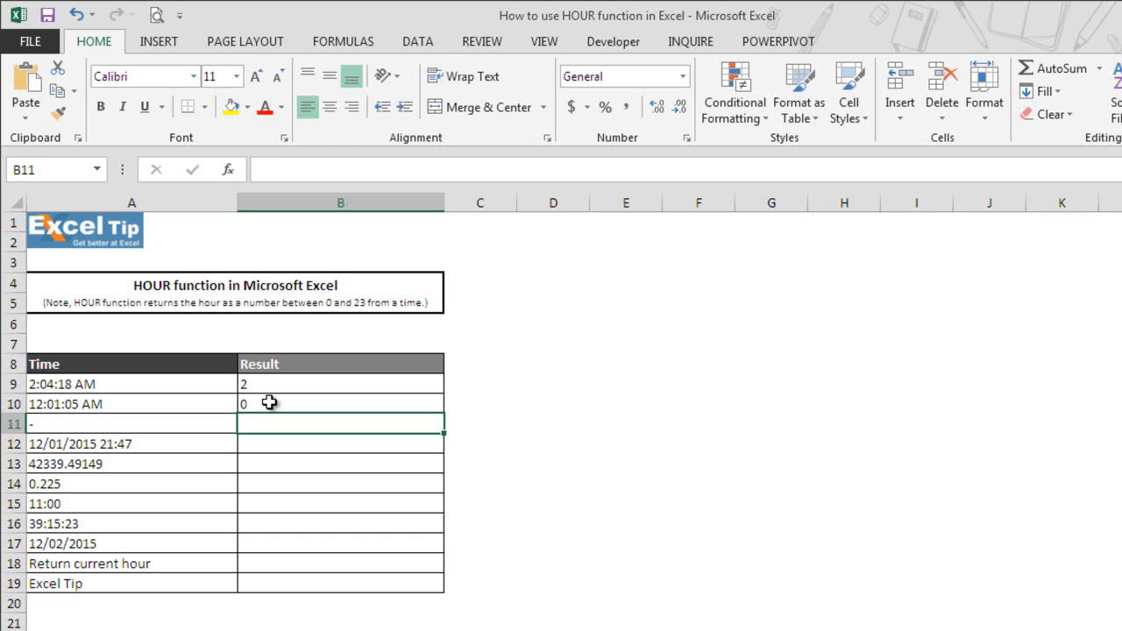
pyautogui.moveTo(42, 417)
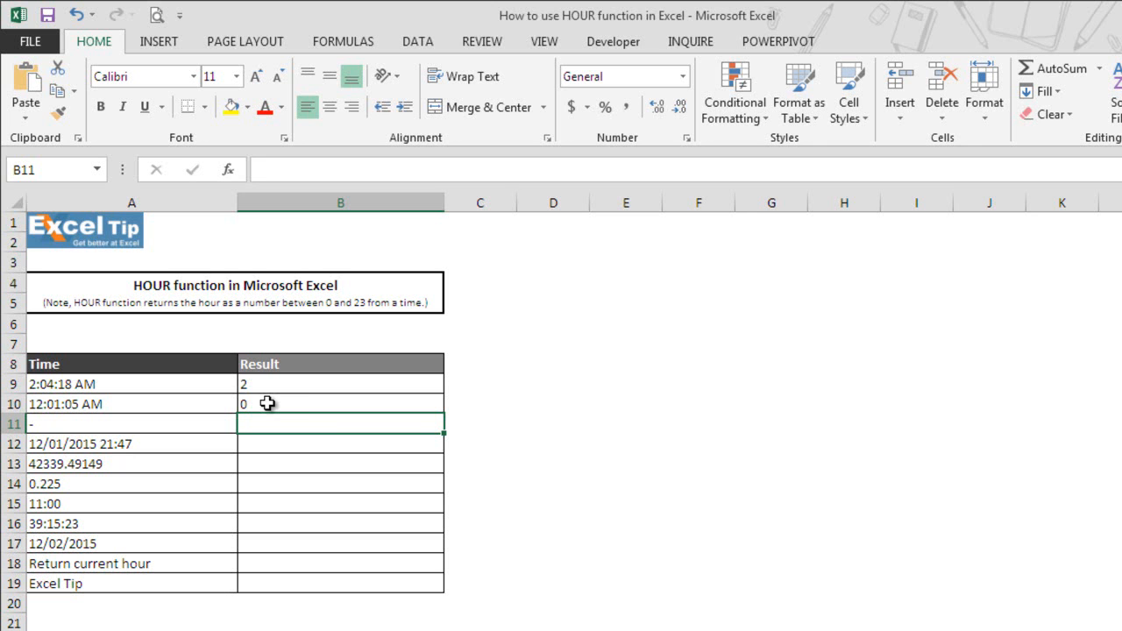
pyautogui.moveTo(282, 402)
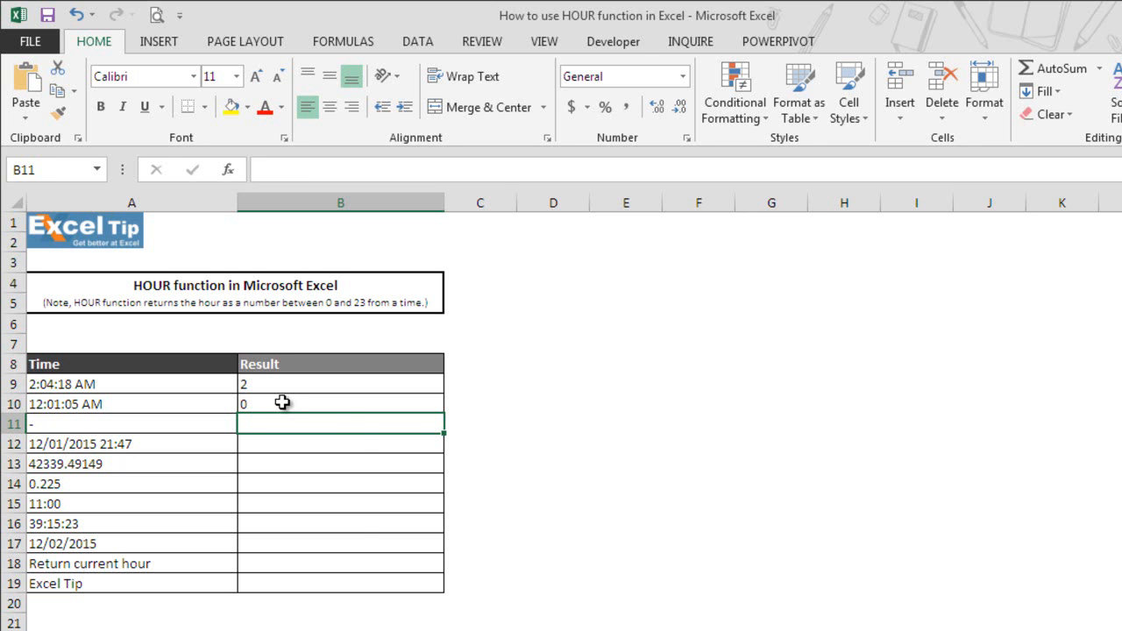
# - Enter =HOUR("1:05:00 AM") in B11 so it returns 1
pyautogui.write('=hou')
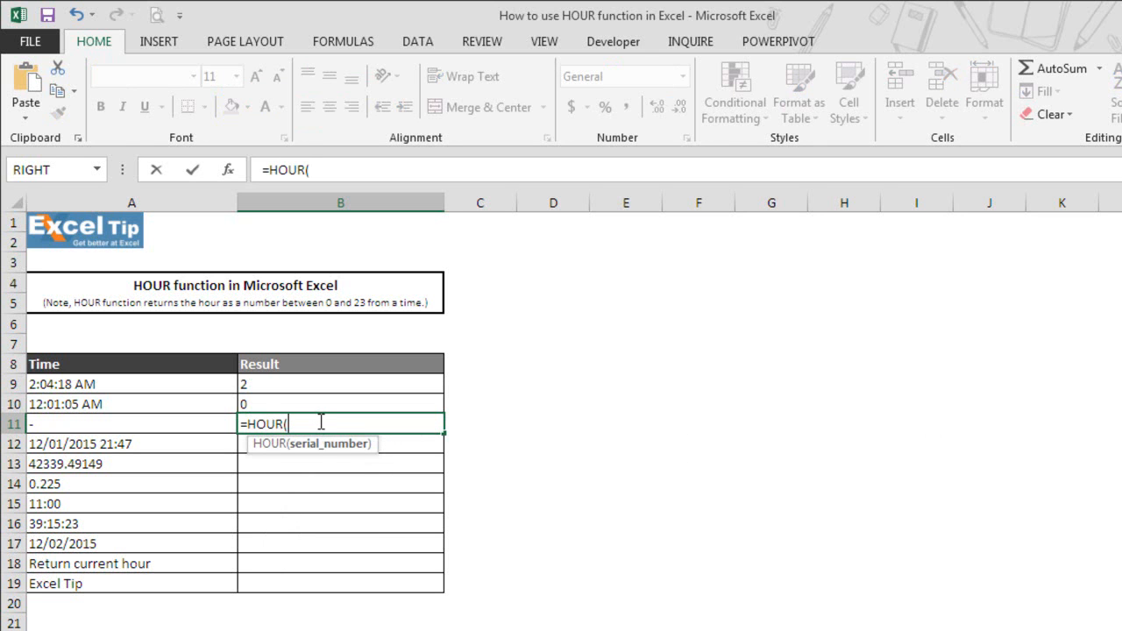
pyautogui.write('"1')
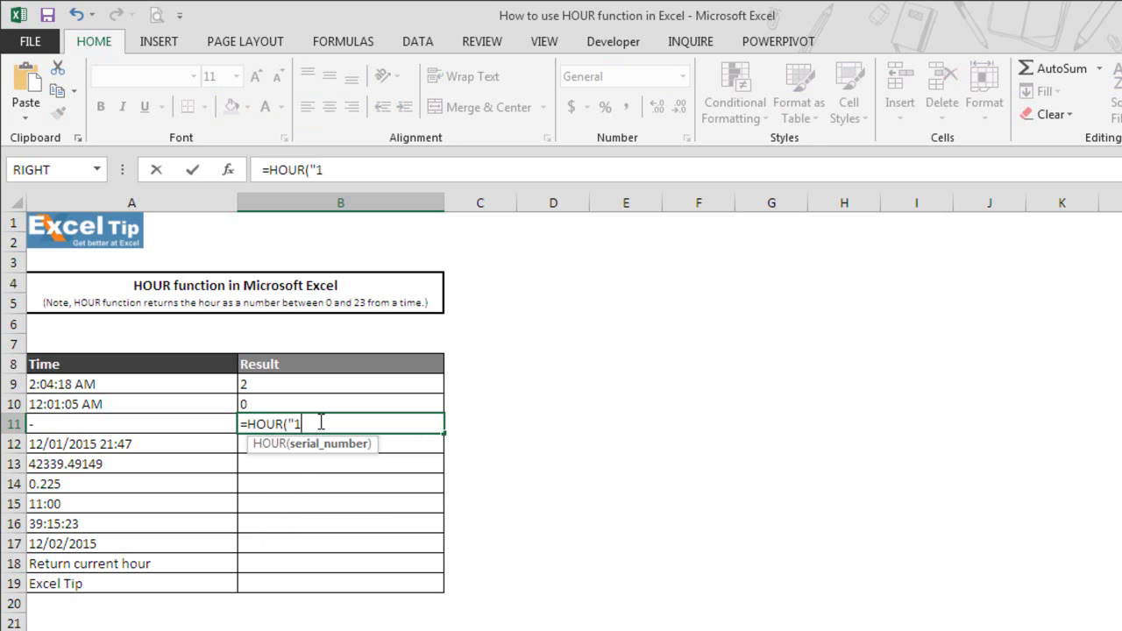
pyautogui.write(':05:')
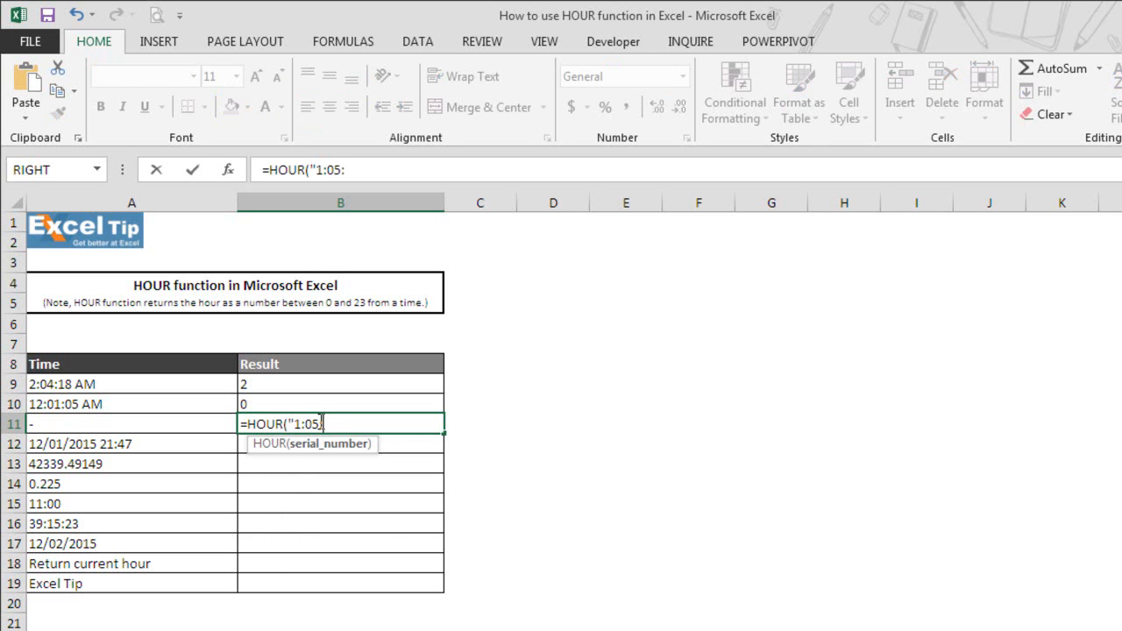
pyautogui.write('00 A')
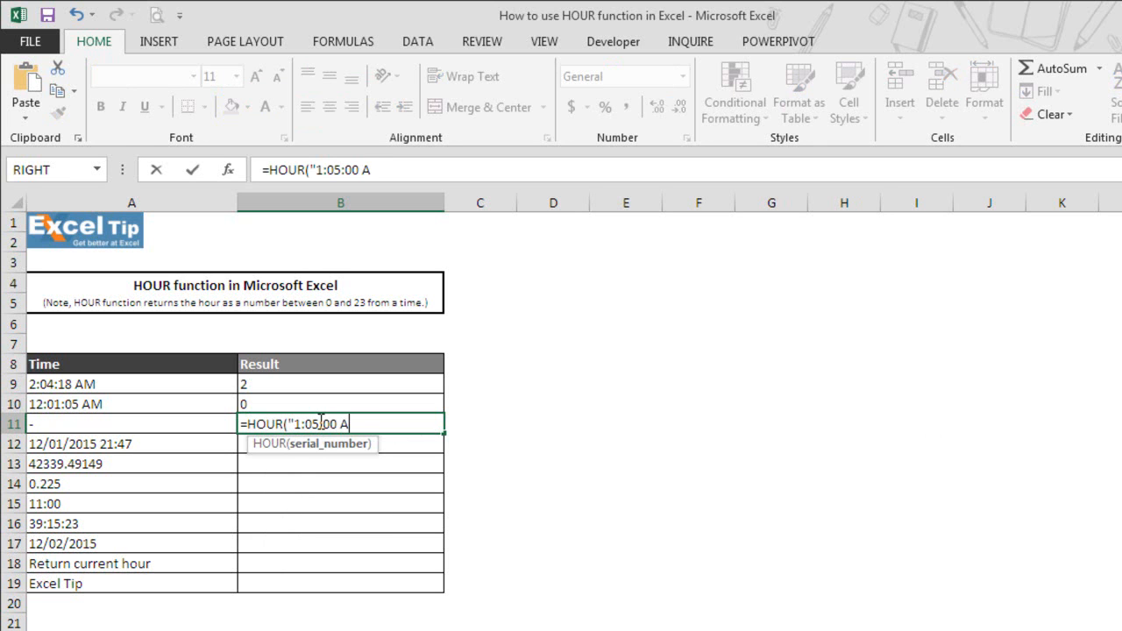
pyautogui.write('M")')
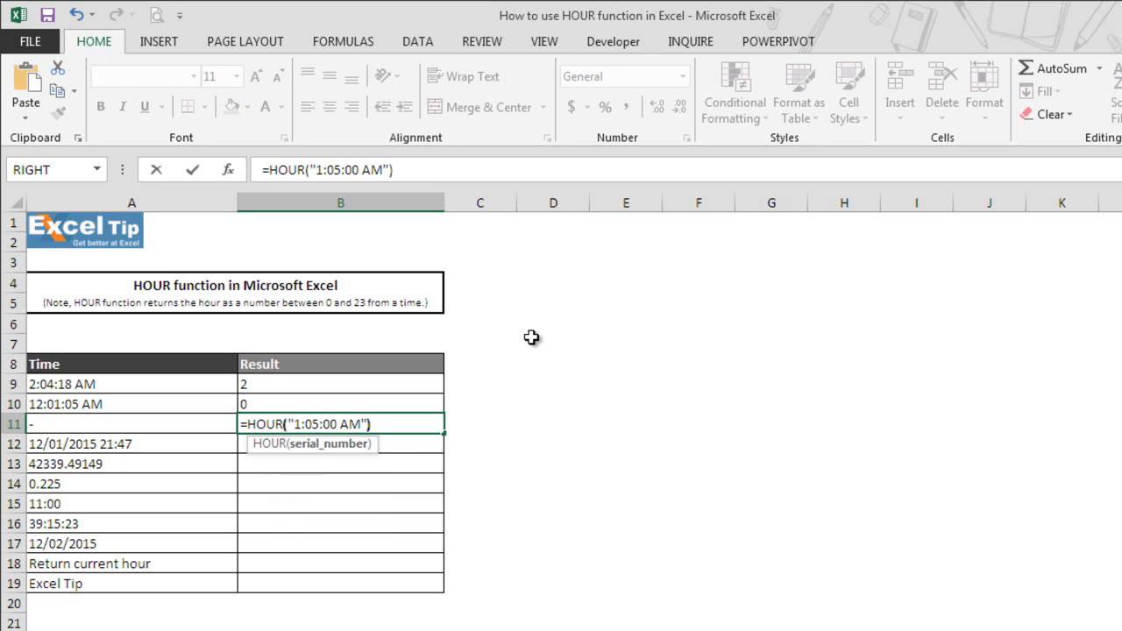
pyautogui.press('Return')
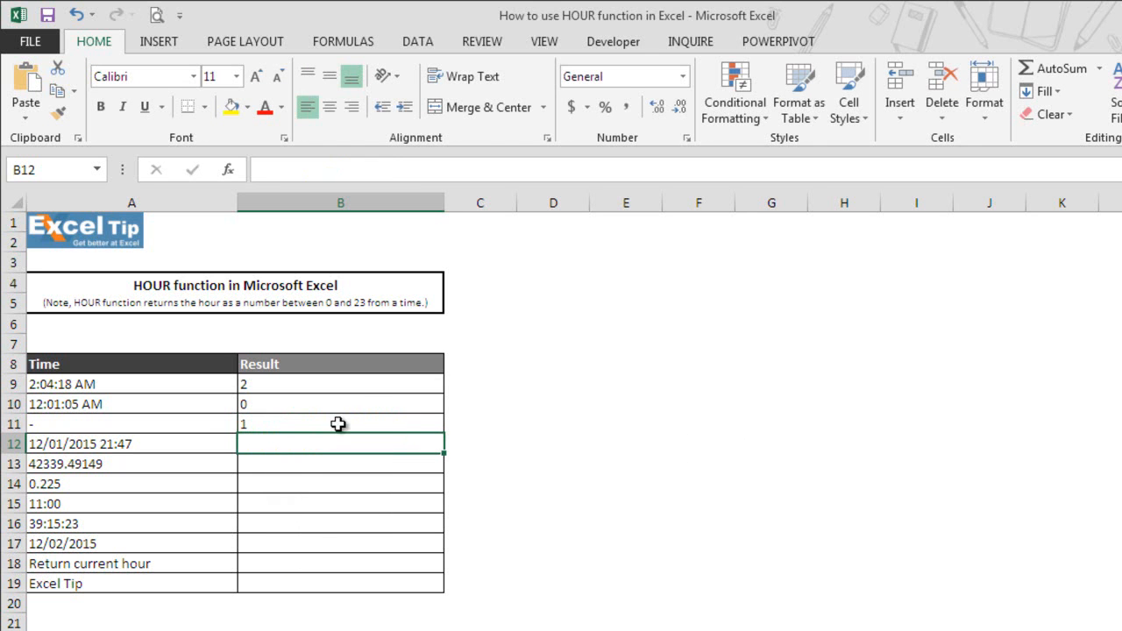
pyautogui.moveTo(344, 428)
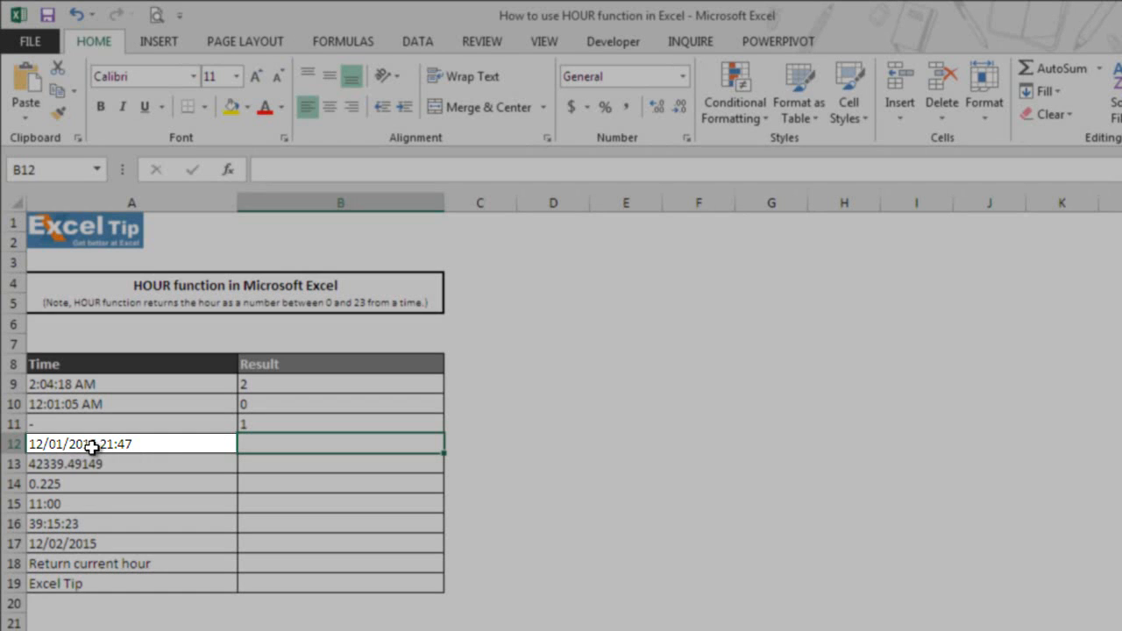
# - Enter =HOUR(A12) in B12 to extract 21 from 12/01/2015 21:47
pyautogui.write('=')
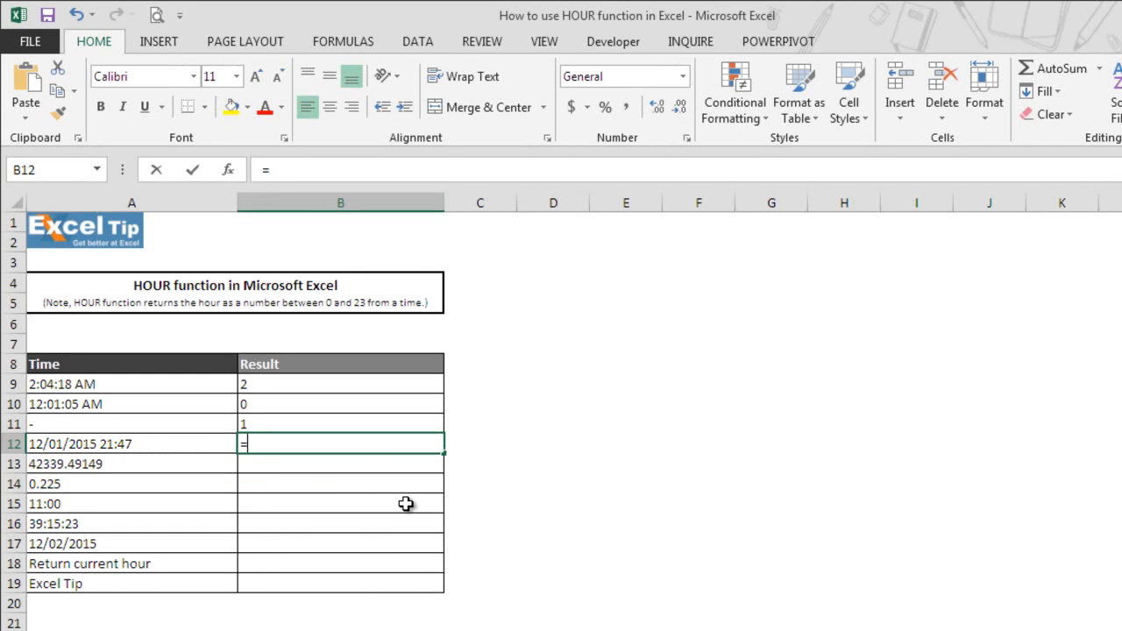
pyautogui.write('hourt')
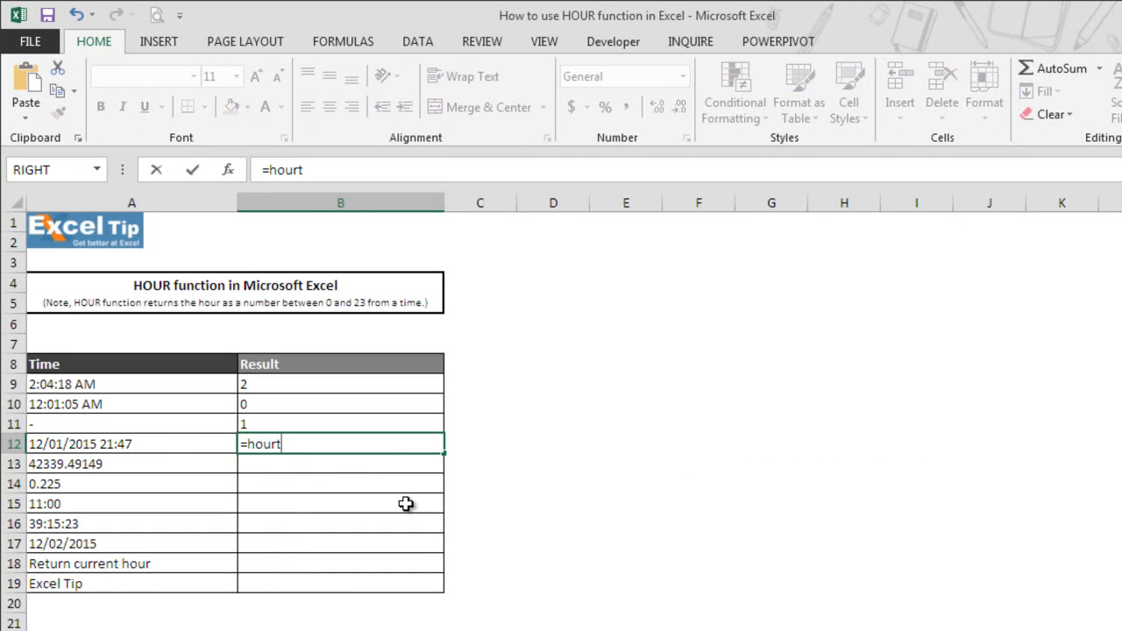
pyautogui.write('(')
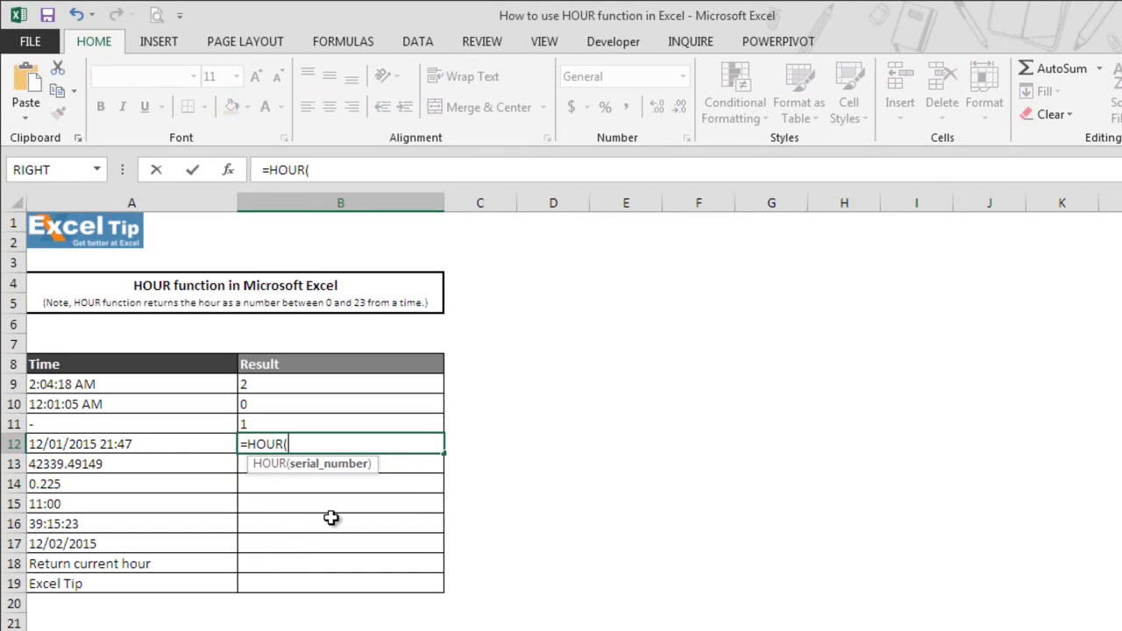
pyautogui.click(132, 443)
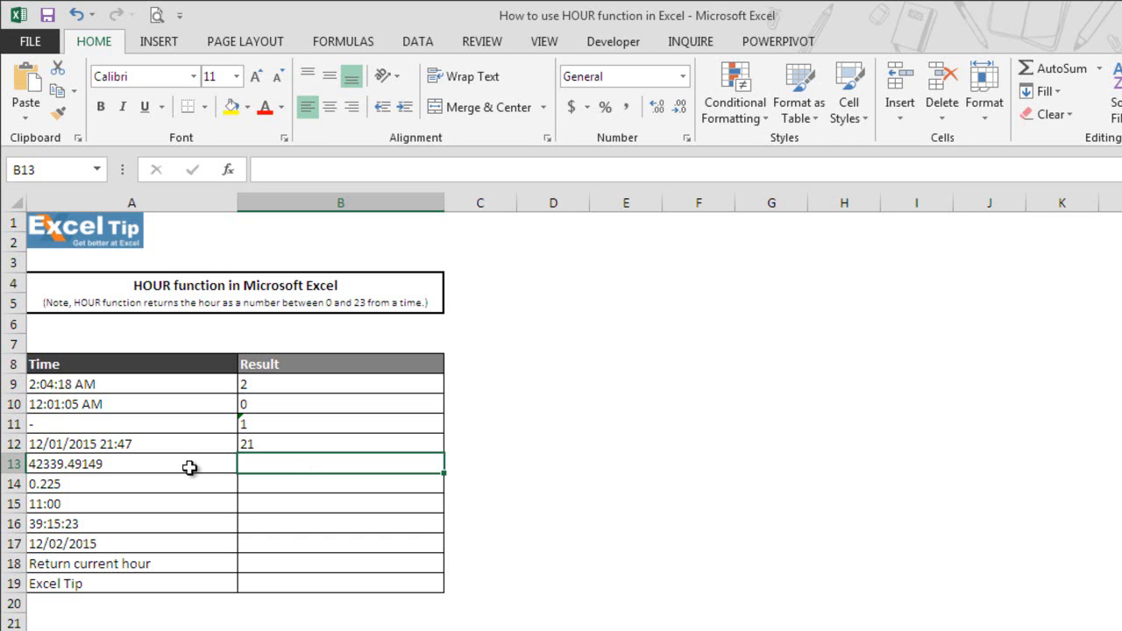
pyautogui.moveTo(51, 477)
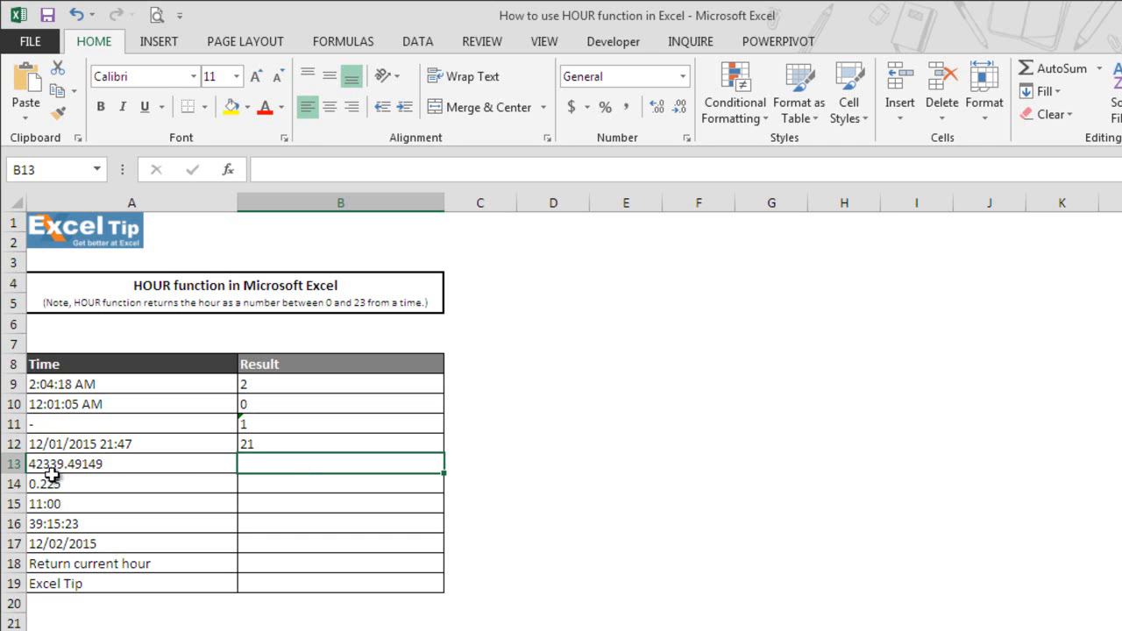
pyautogui.moveTo(95, 478)
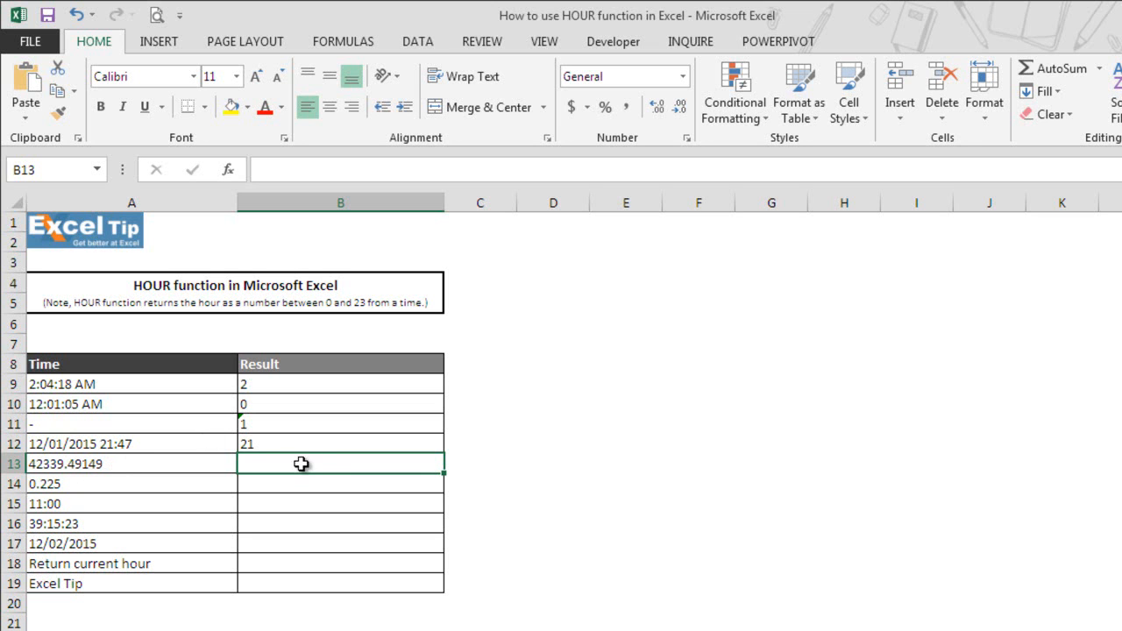
pyautogui.moveTo(315, 459)
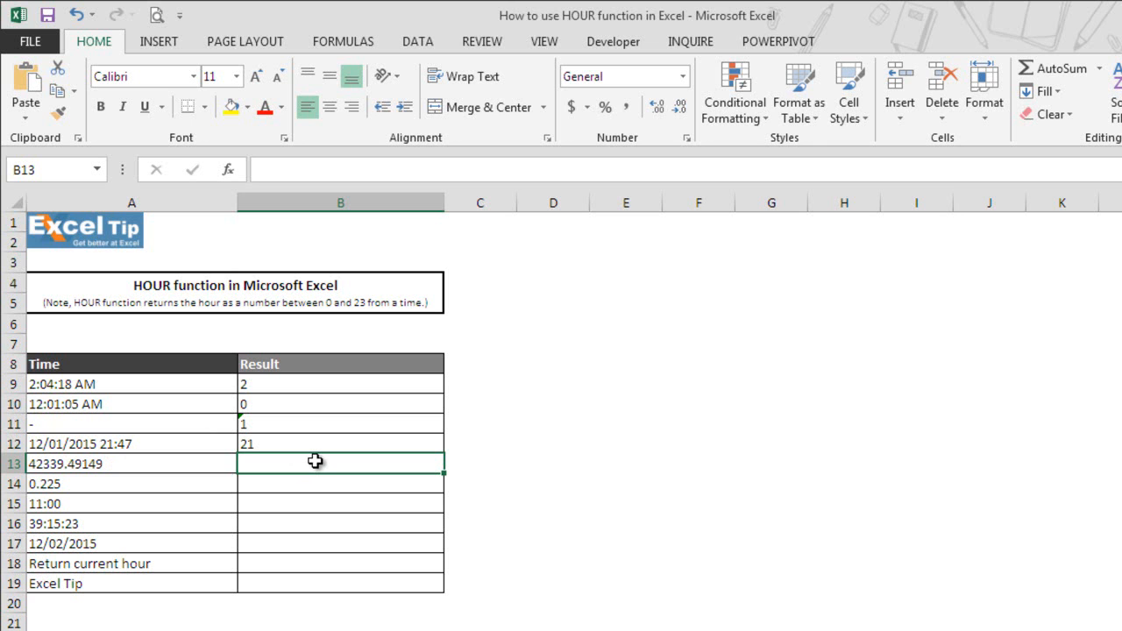
# - Enter =HOUR(A13) in B13 so the serial 42339.49149 returns 11
pyautogui.write('=')
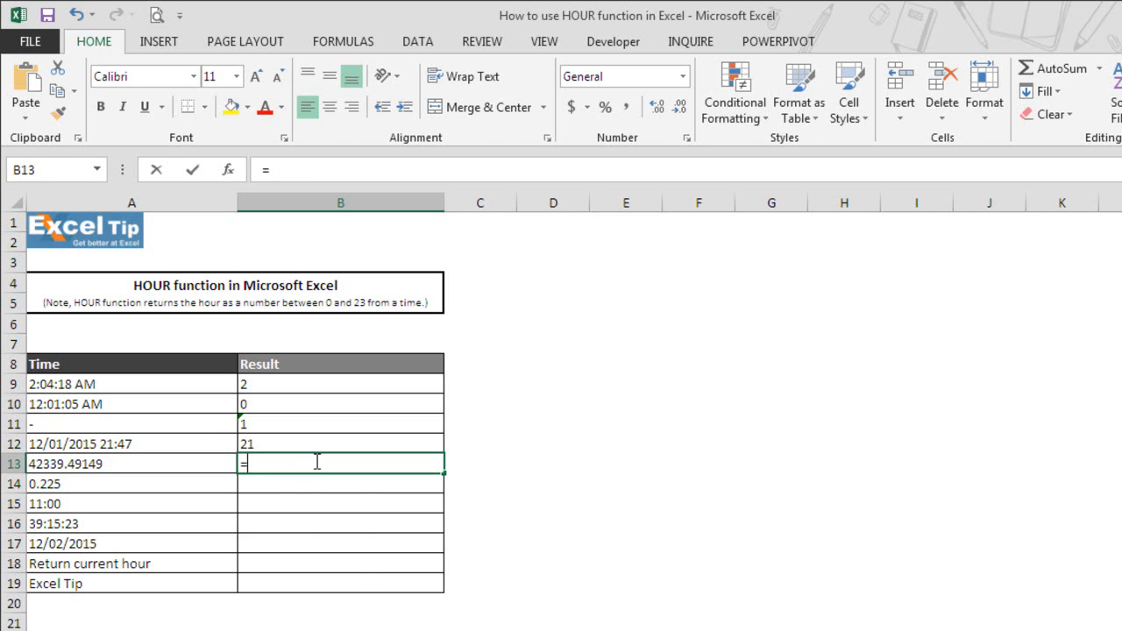
pyautogui.write('HOUR(')
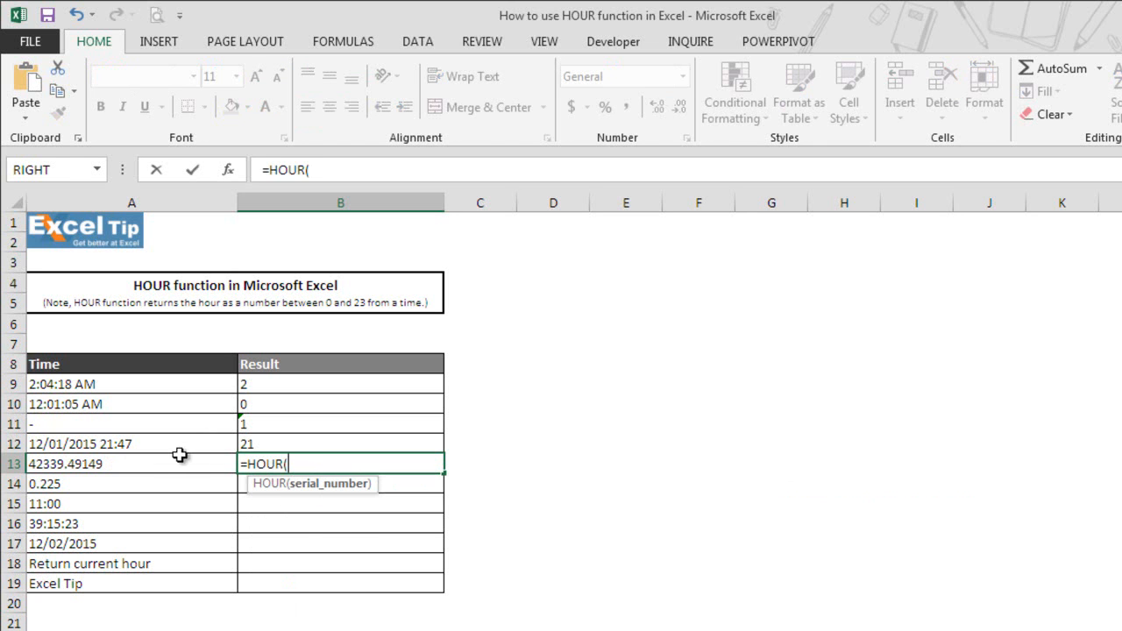
pyautogui.click(131, 463)
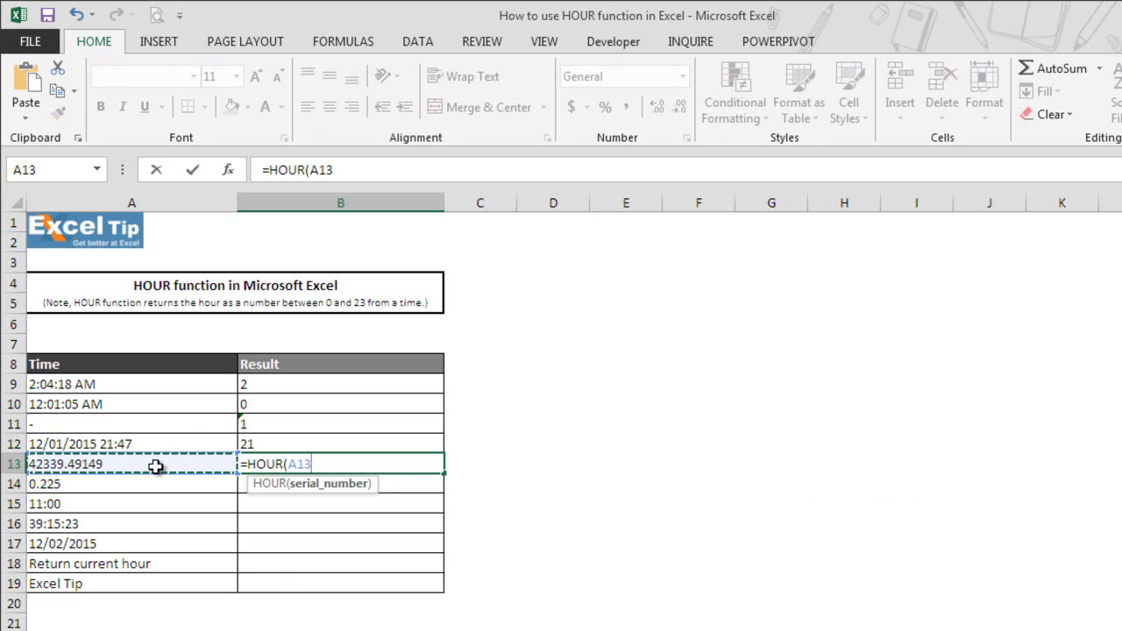
pyautogui.press('Return')
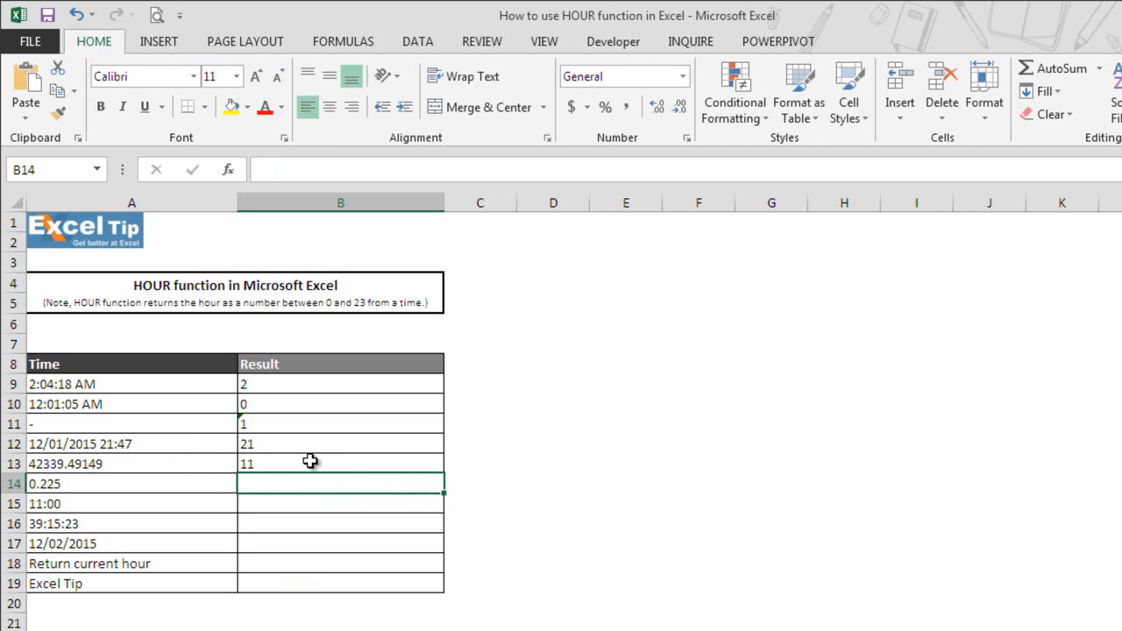
pyautogui.moveTo(105, 470)
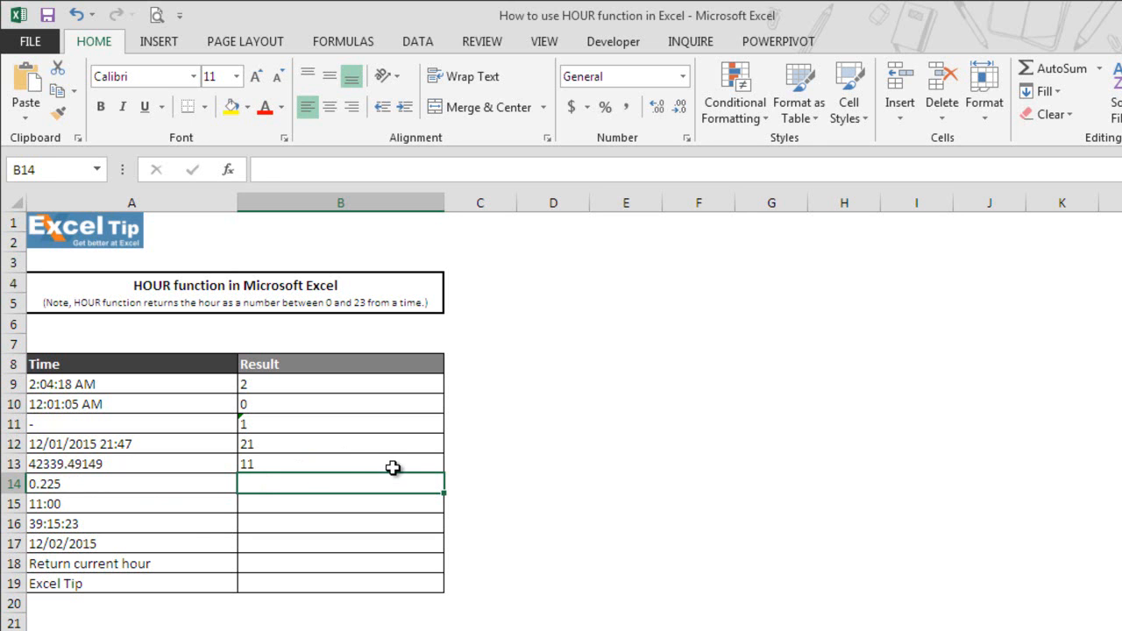
# - Enter =HOUR(A14) in B14 so the decimal 0.225 returns 5
pyautogui.write('=')
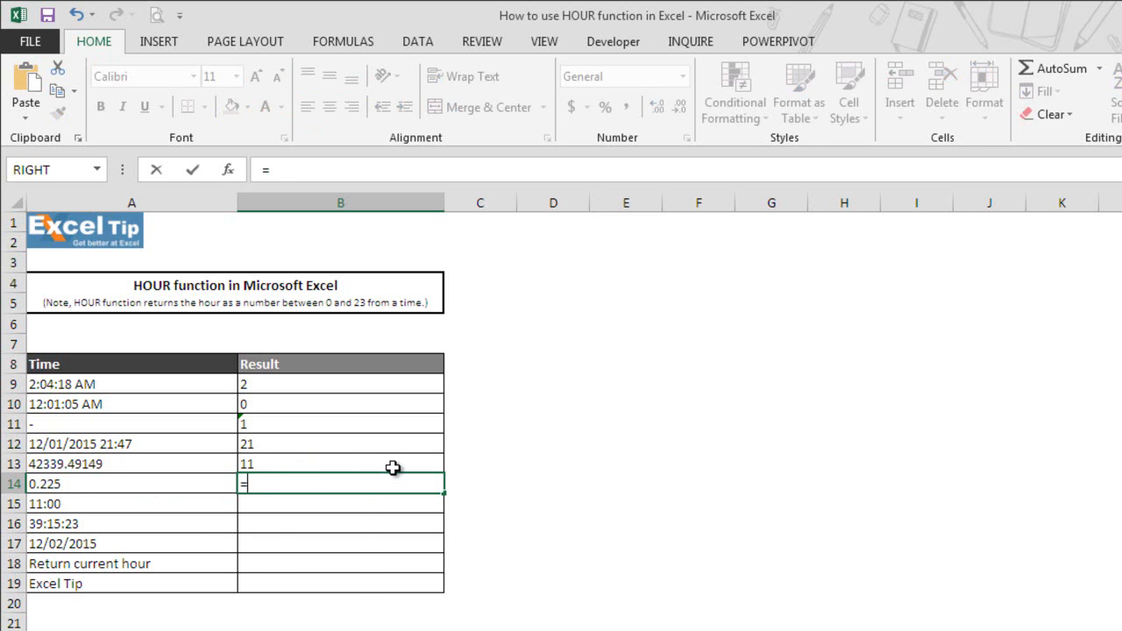
pyautogui.write('HOUR(')
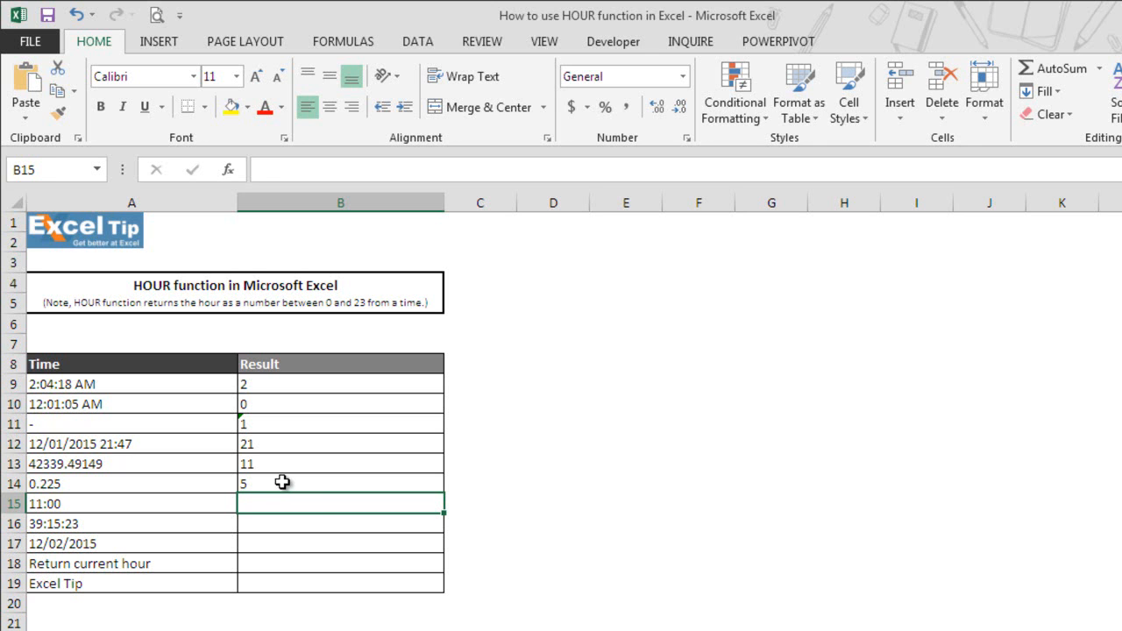
# - Enter =HOUR(A15) in B15 so the time 11:00 returns 11
pyautogui.write('=HOUR(')
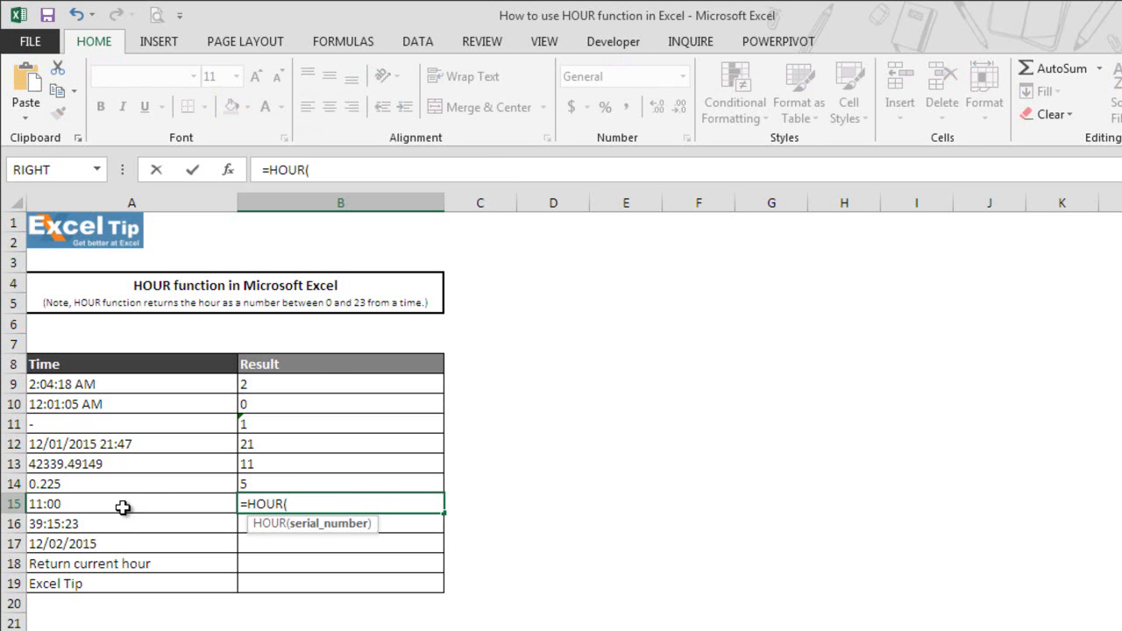
pyautogui.click(79, 505)
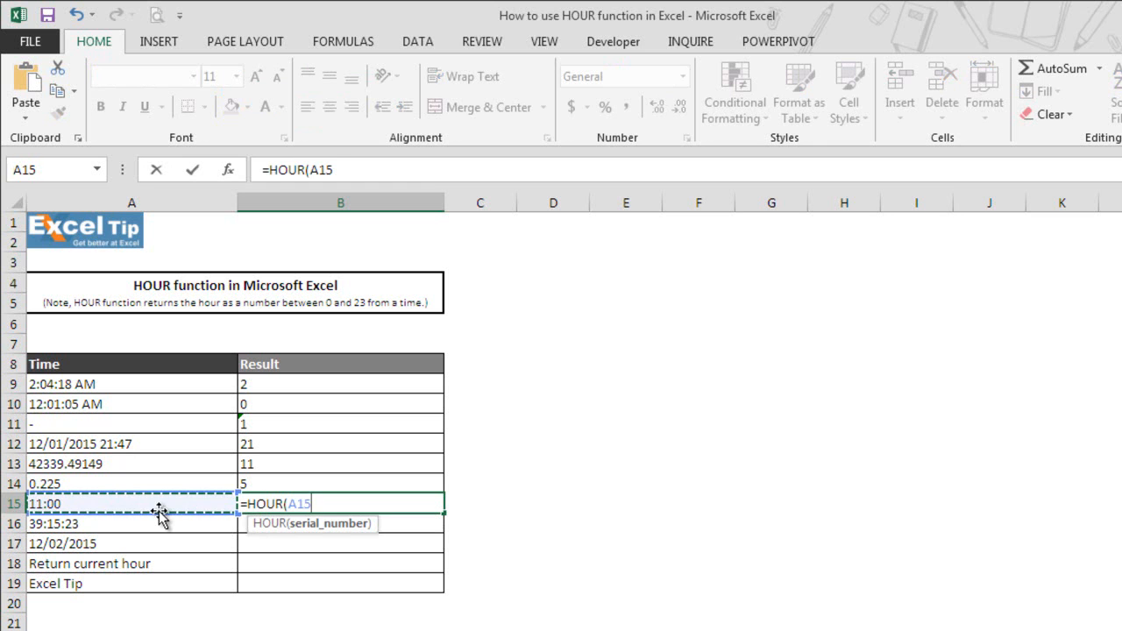
pyautogui.write(')')
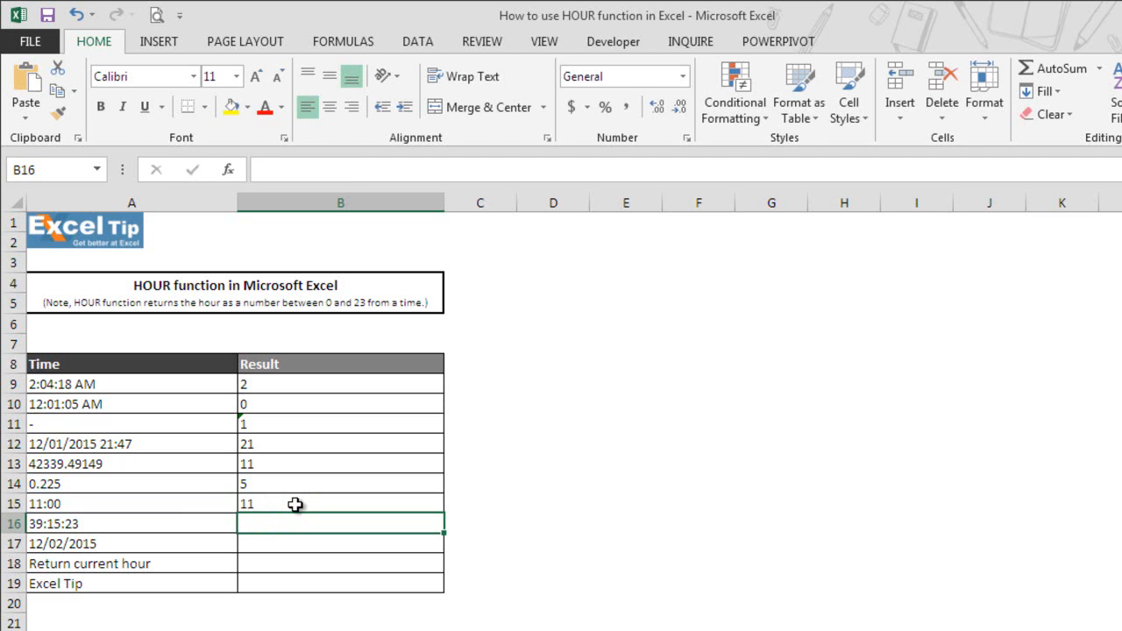
pyautogui.moveTo(295, 509)
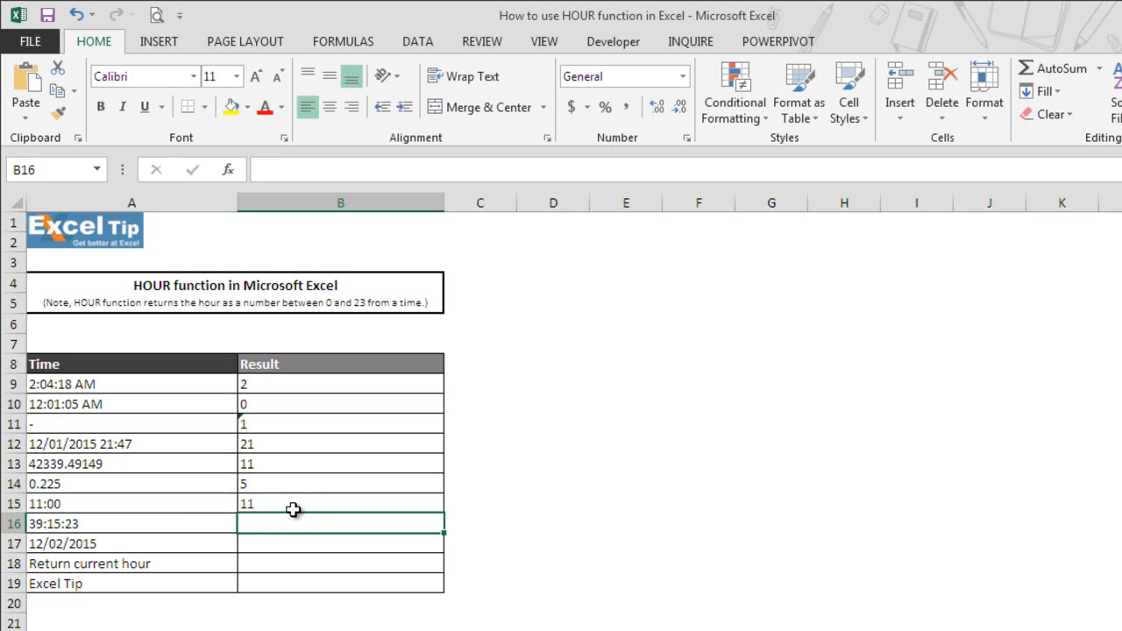
pyautogui.moveTo(284, 508)
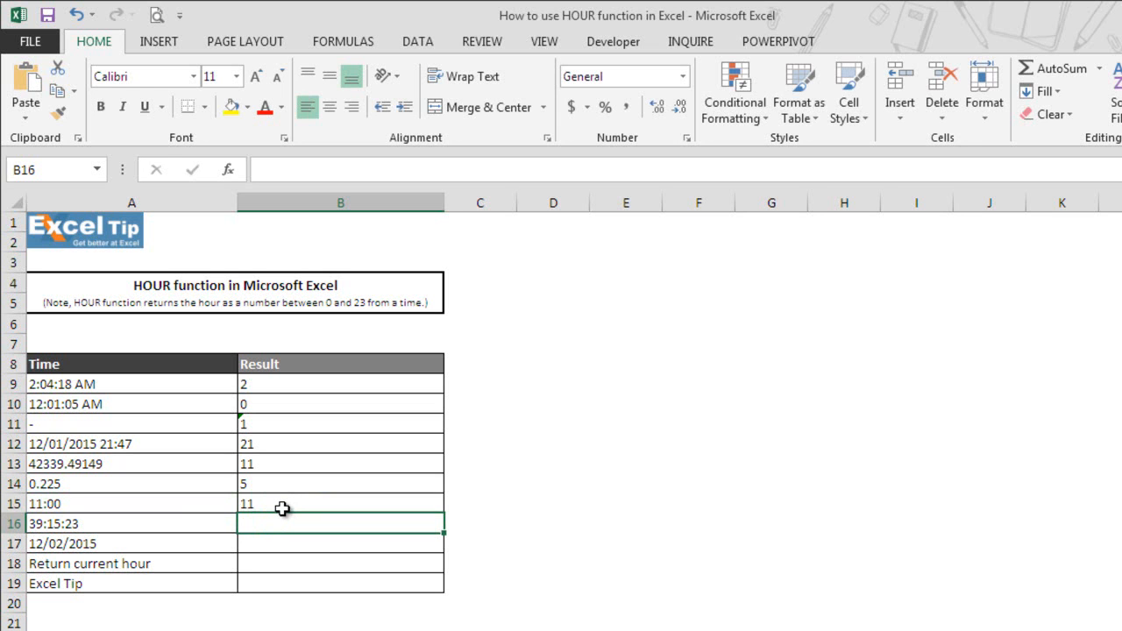
pyautogui.moveTo(254, 500)
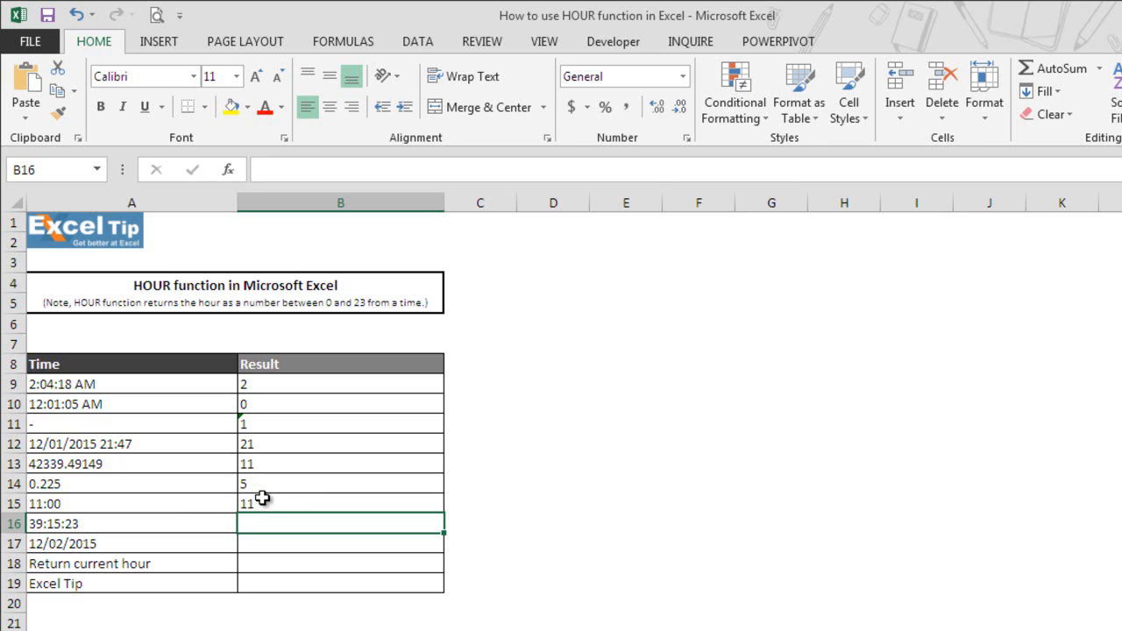
pyautogui.moveTo(270, 498)
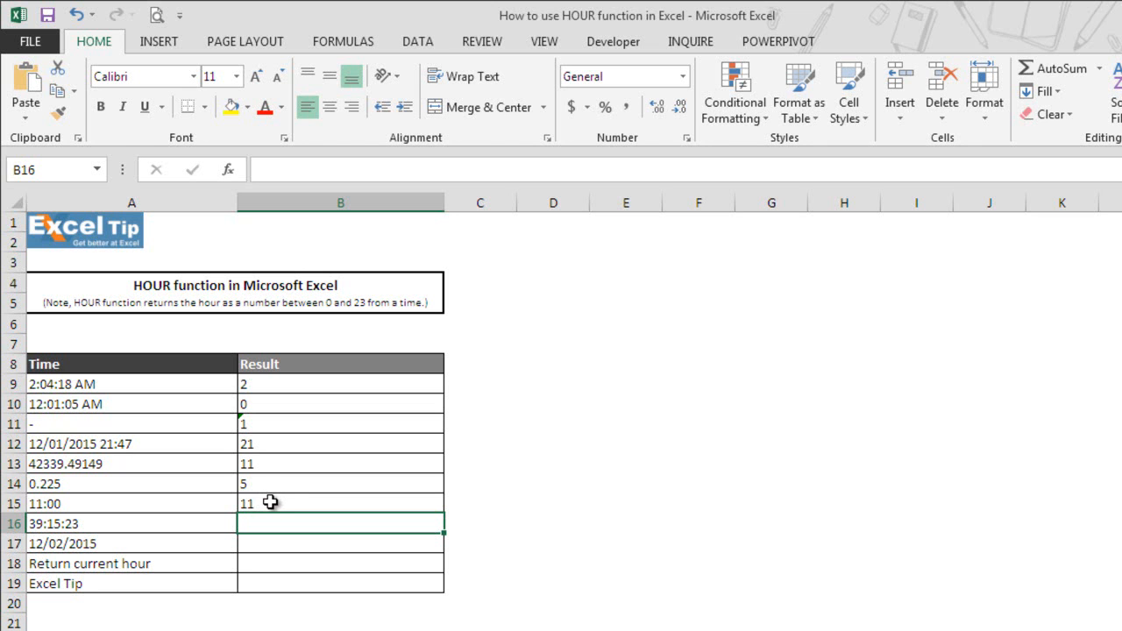
pyautogui.moveTo(155, 568)
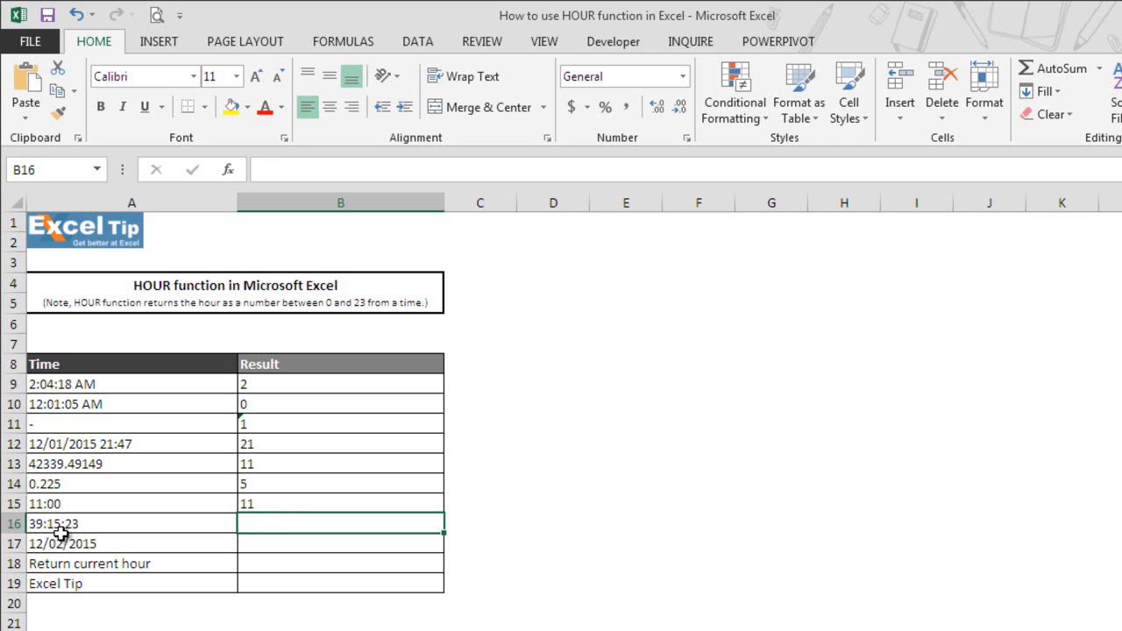
pyautogui.moveTo(79, 530)
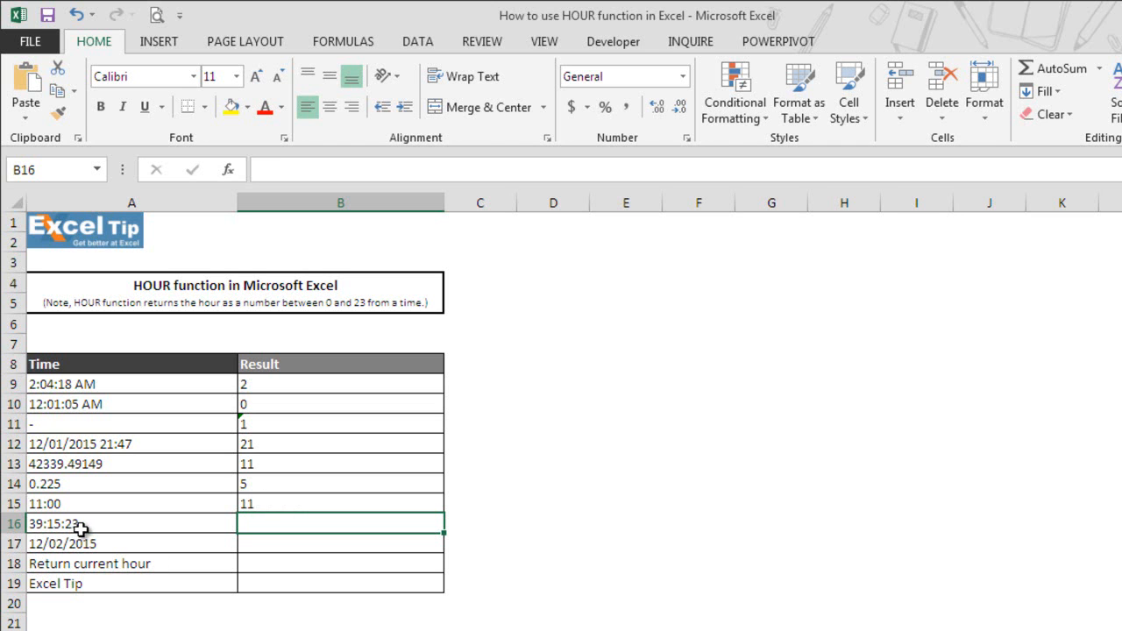
pyautogui.moveTo(291, 498)
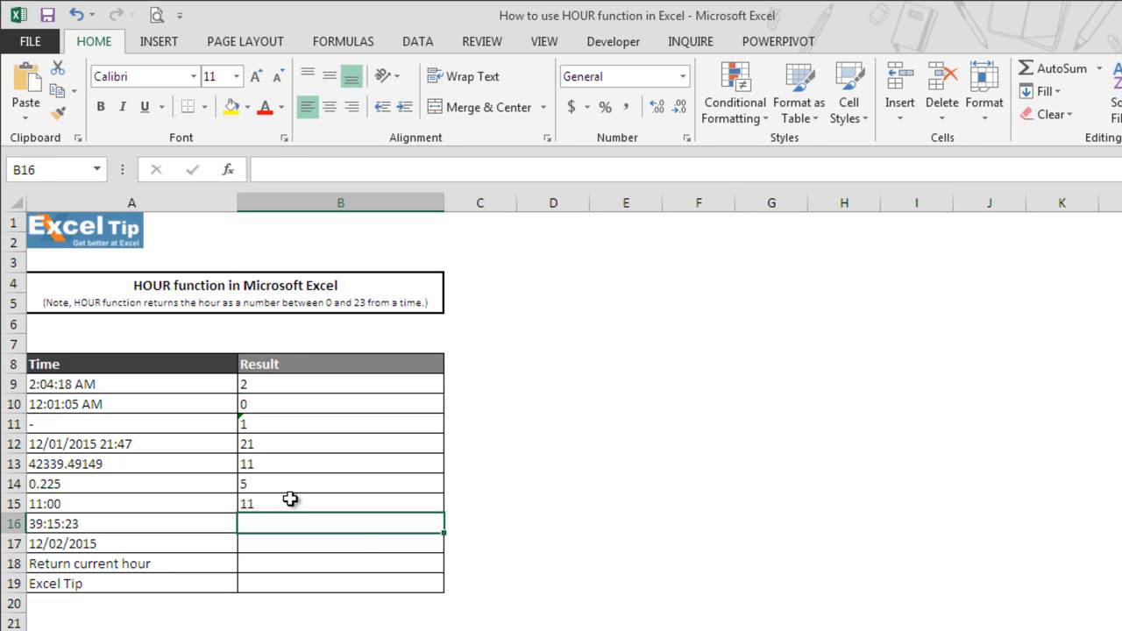
# - Enter =HOUR(A16) in B16 so the duration 39:15:23 returns 15
pyautogui.write('=HOUR(A16')
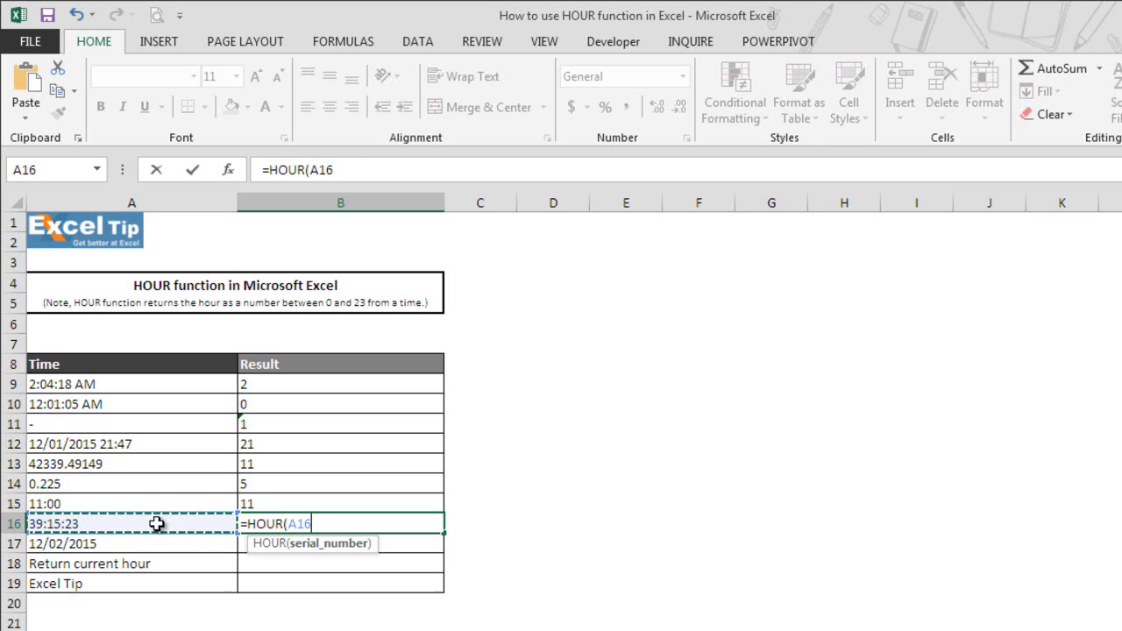
pyautogui.write(')')
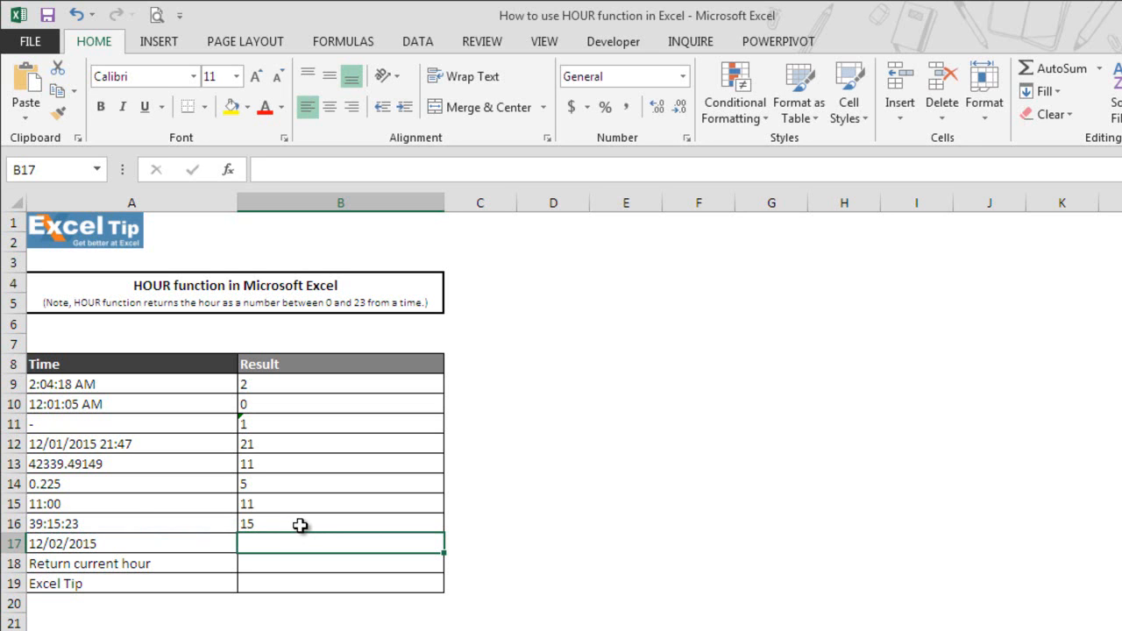
pyautogui.click(85, 523)
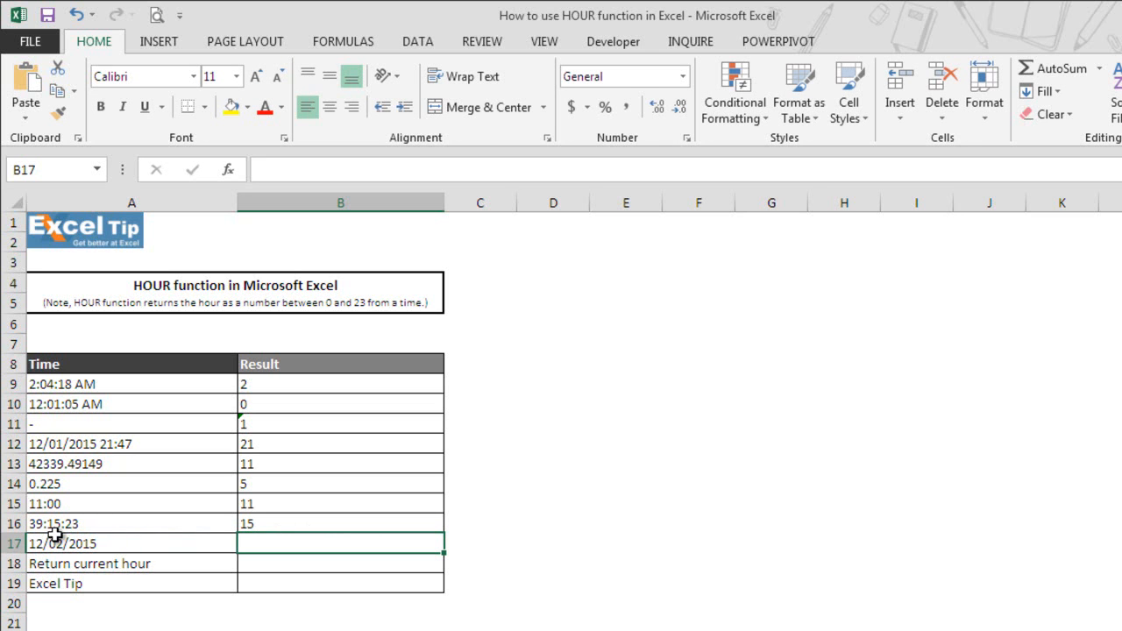
pyautogui.moveTo(78, 529)
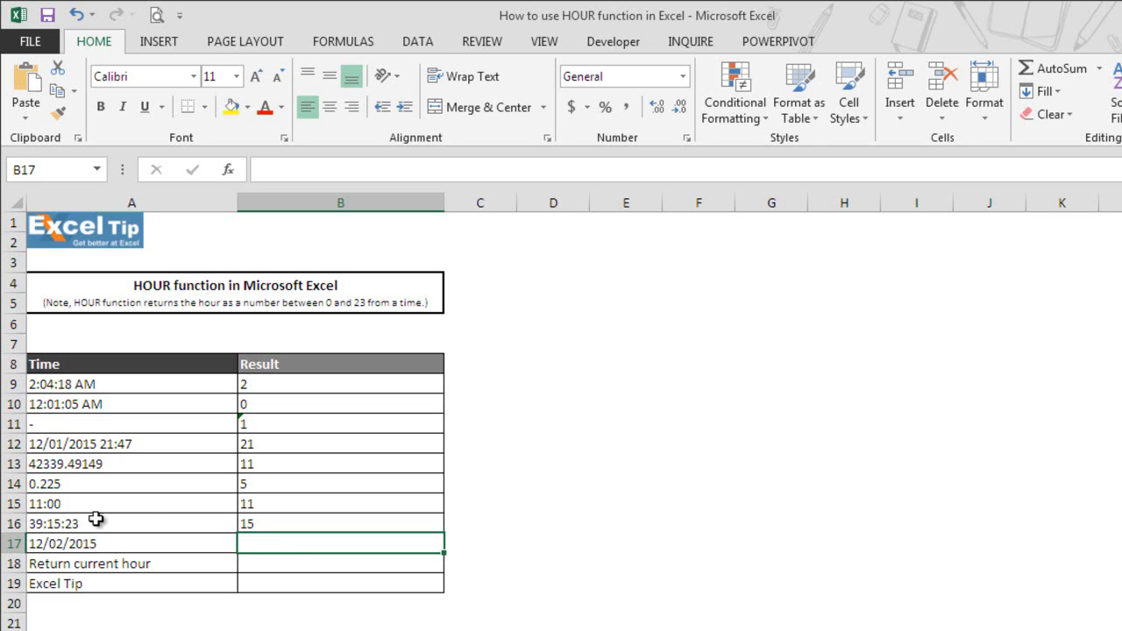
pyautogui.moveTo(252, 538)
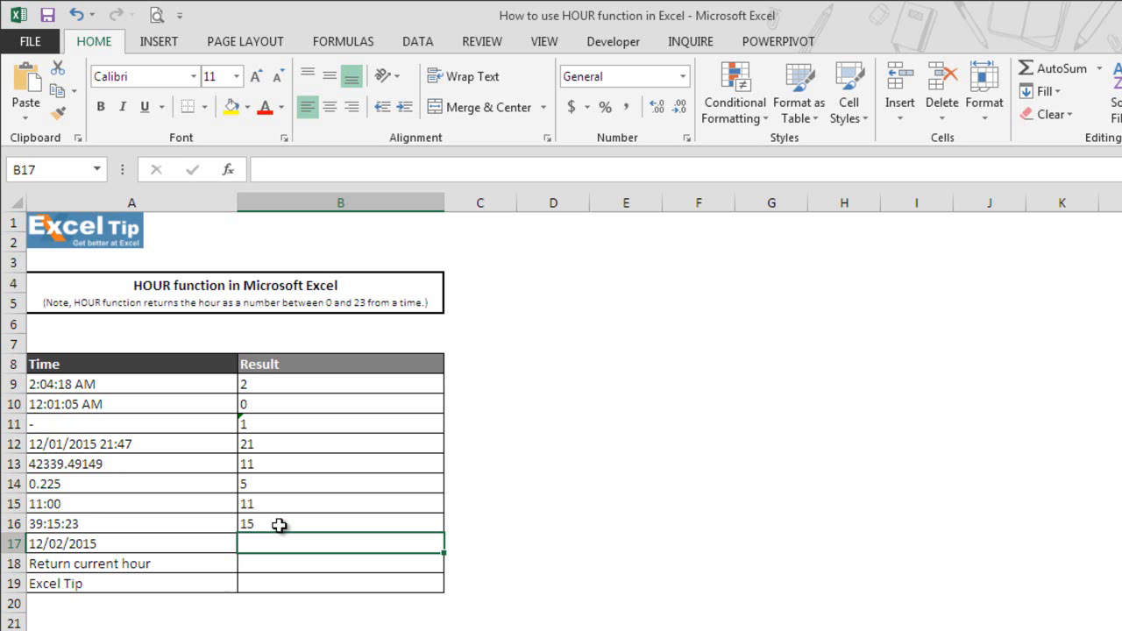
pyautogui.moveTo(344, 519)
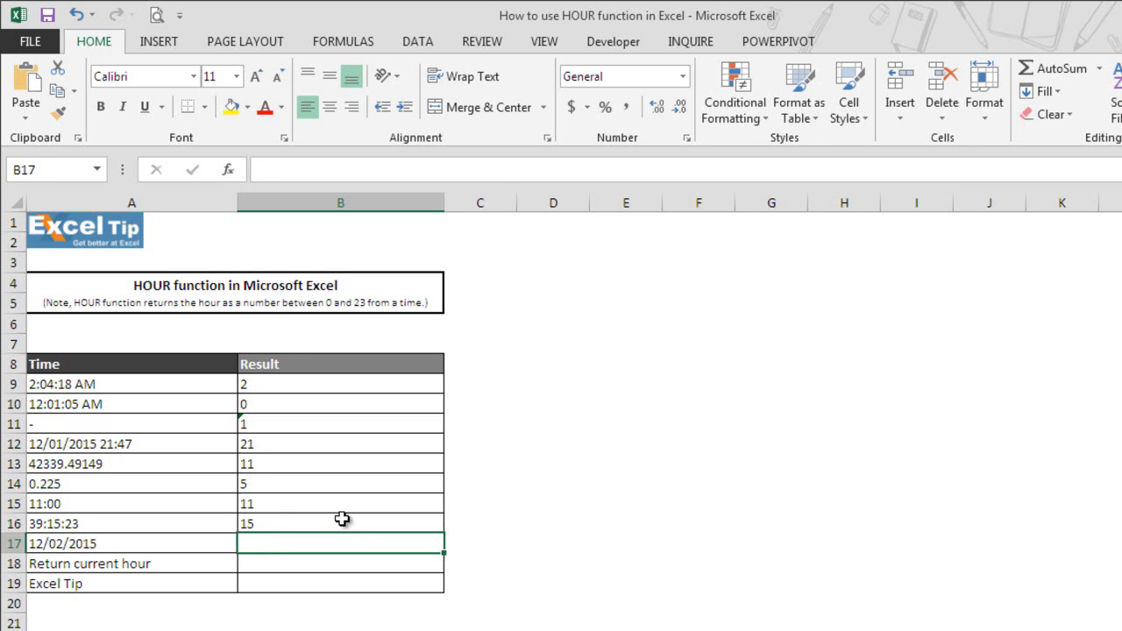
# - Enter =HOUR(A17) in B17 so the date 12/02/2015 returns 0
pyautogui.write('=hour')
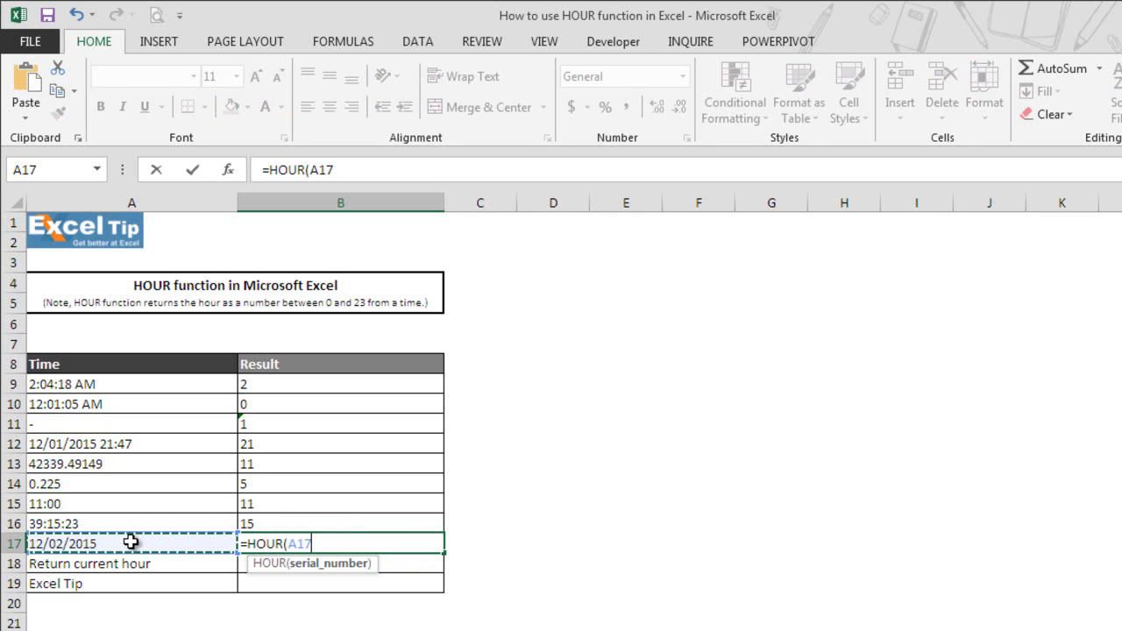
pyautogui.write(')')
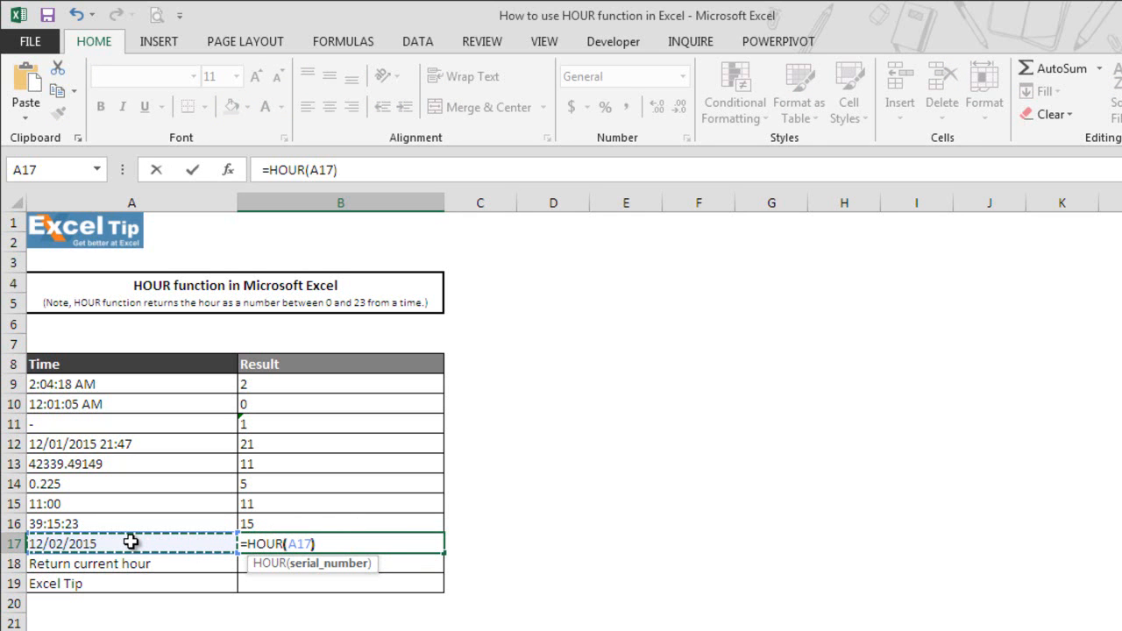
pyautogui.press('Return')
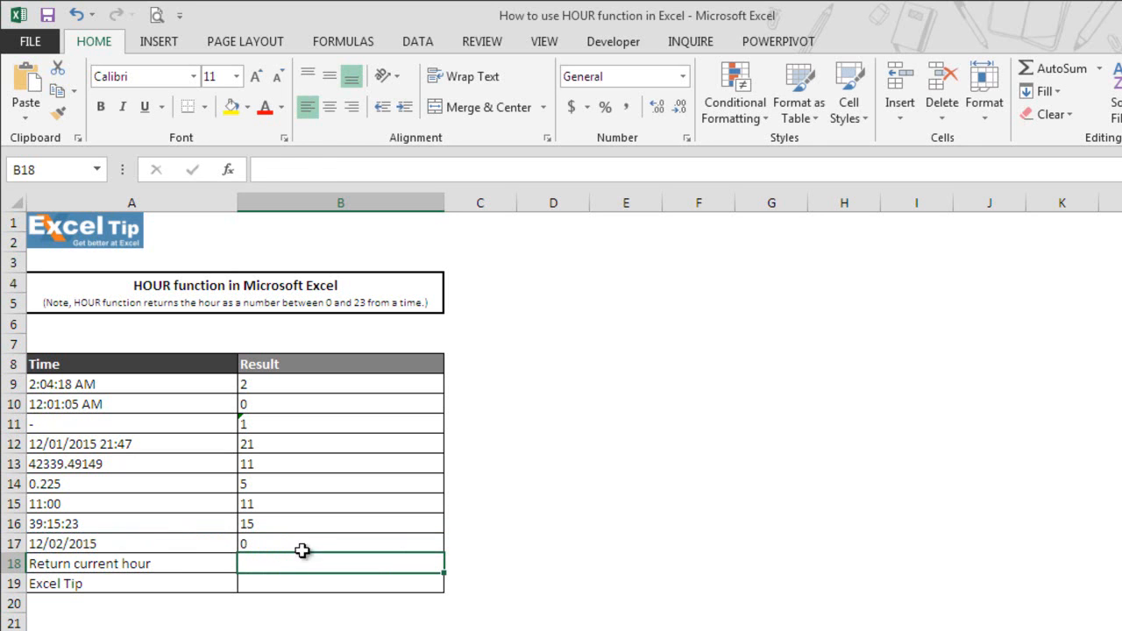
pyautogui.moveTo(308, 540)
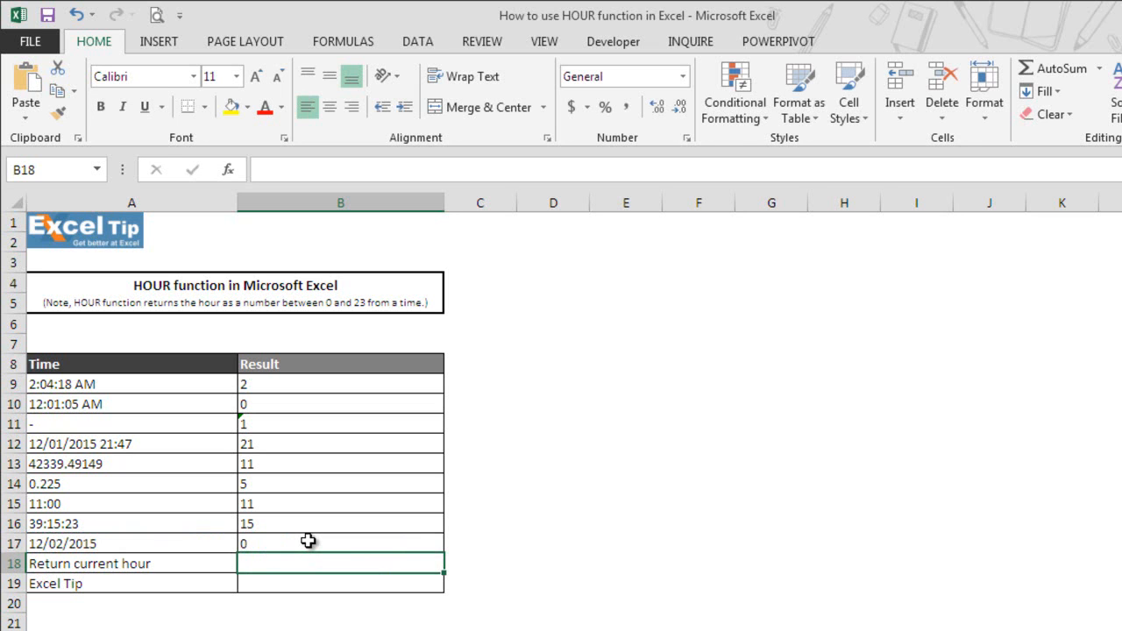
pyautogui.moveTo(334, 544)
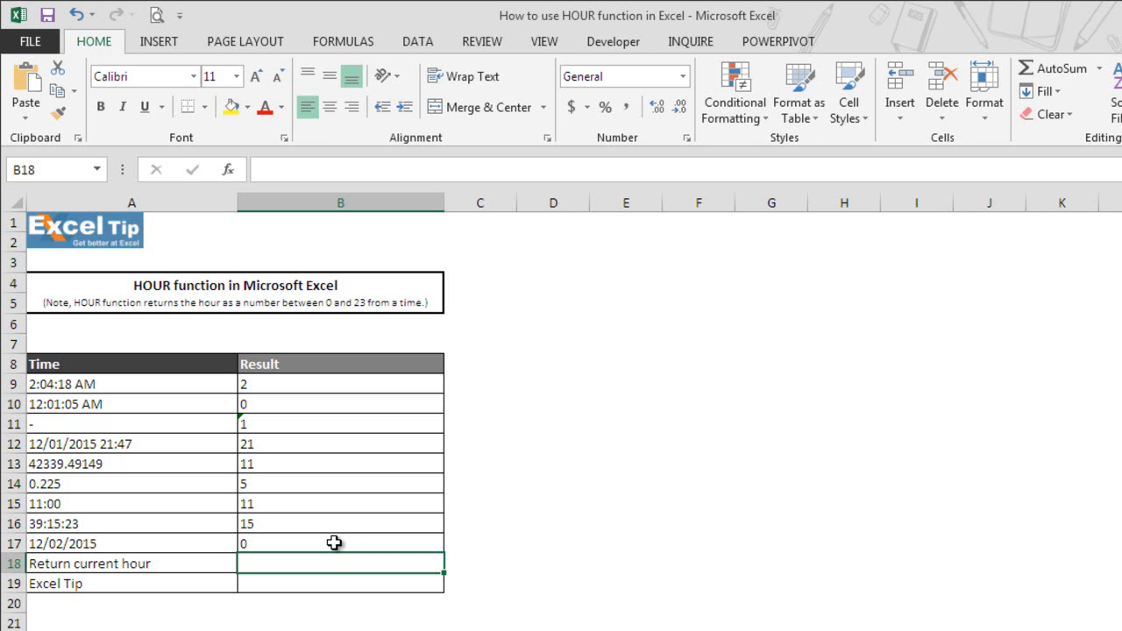
# - Enter =HOUR(NOW()) in B18 to return the current hour, 10
pyautogui.write('=')
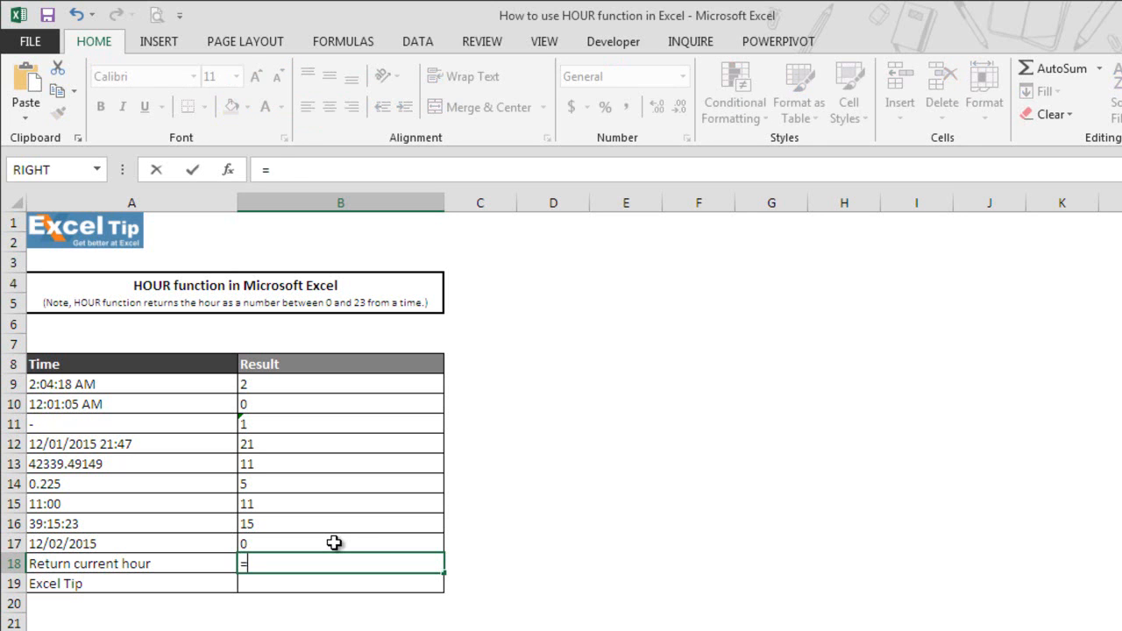
pyautogui.write('HOUR(')
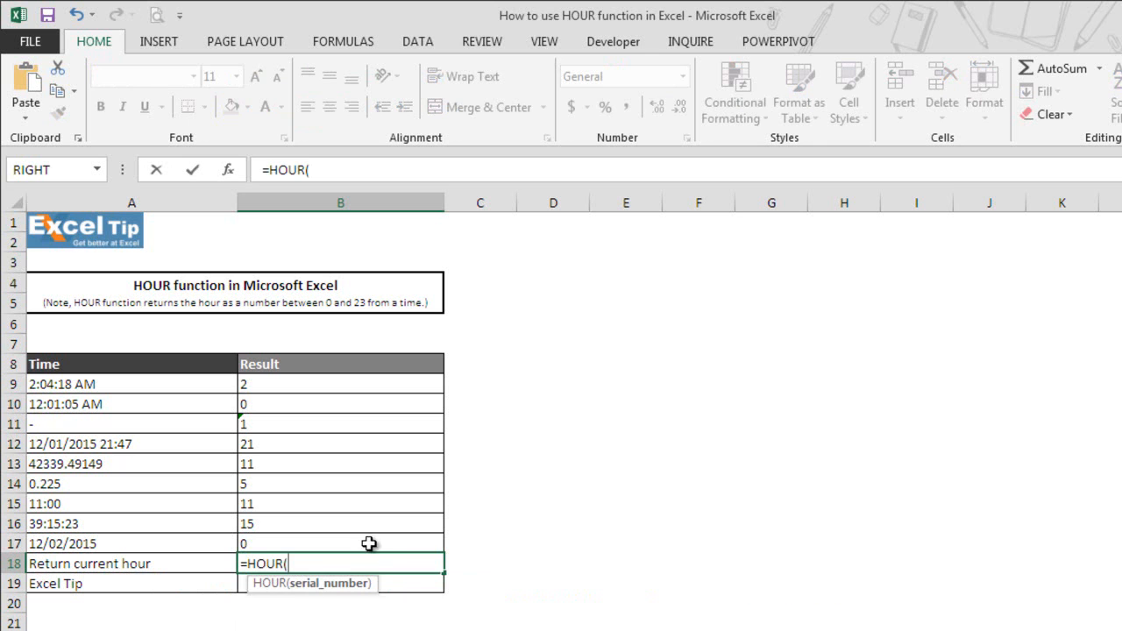
pyautogui.write('n')
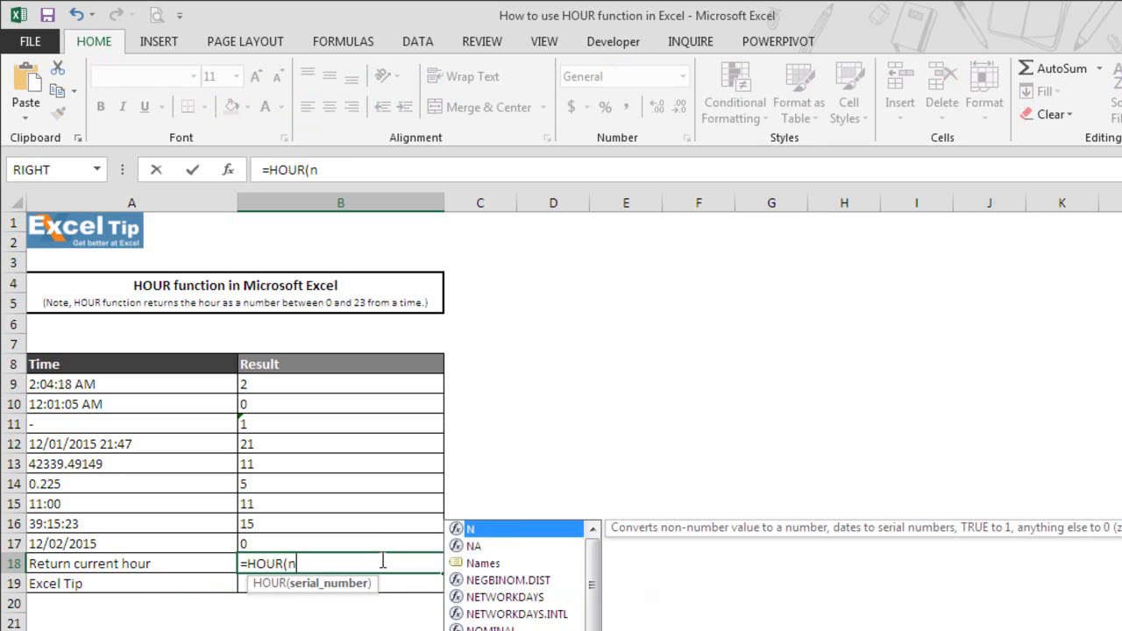
pyautogui.write('OW(')
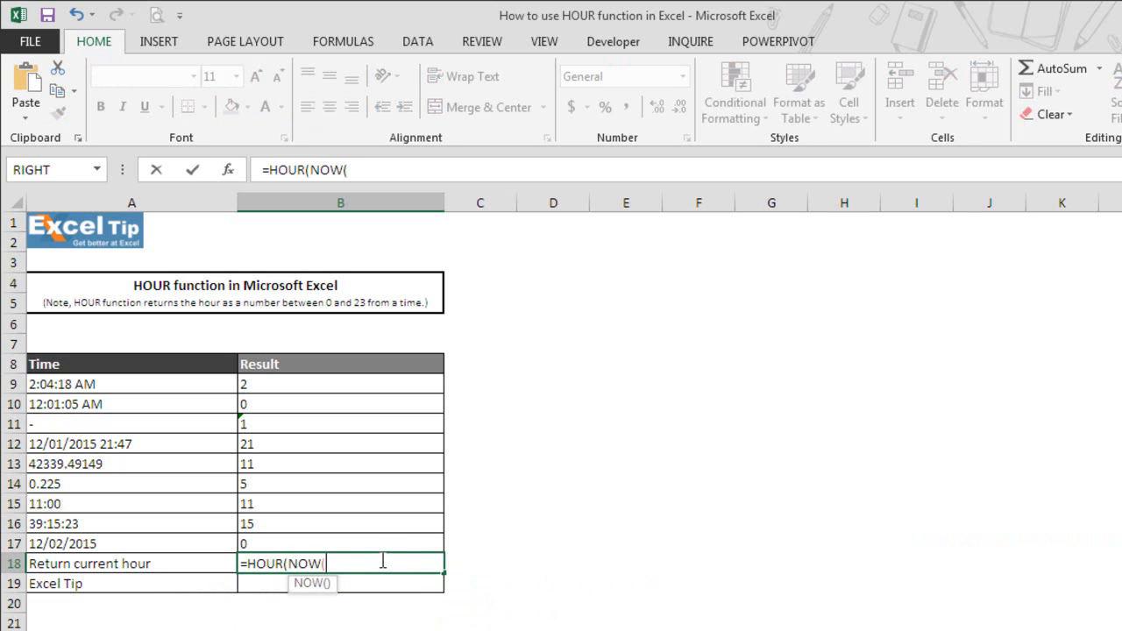
pyautogui.write(')')
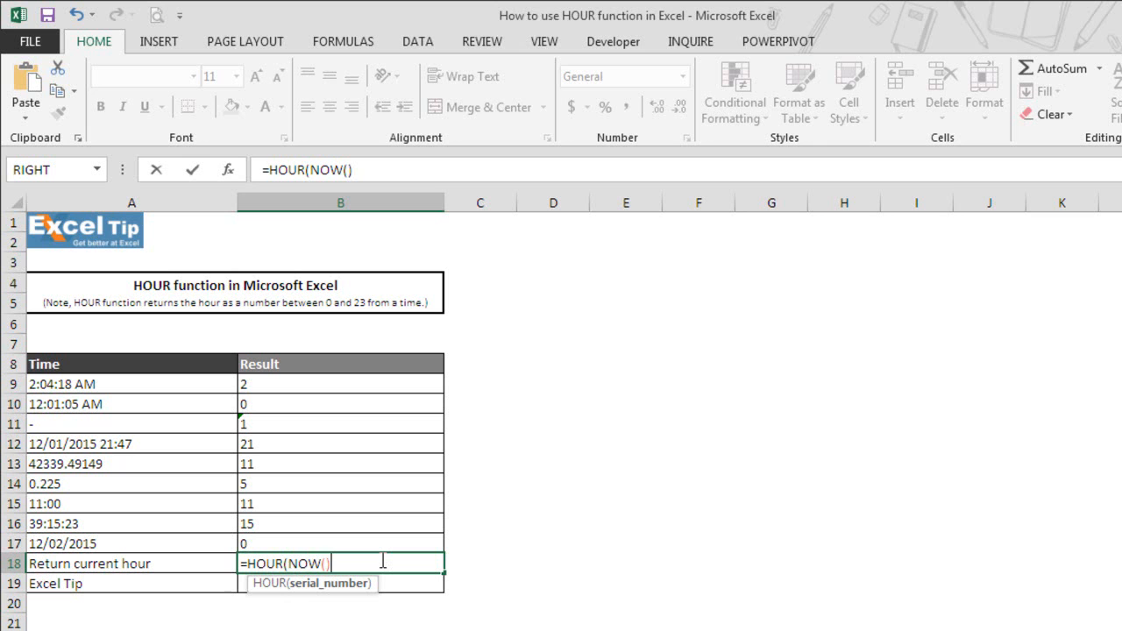
pyautogui.write(')')
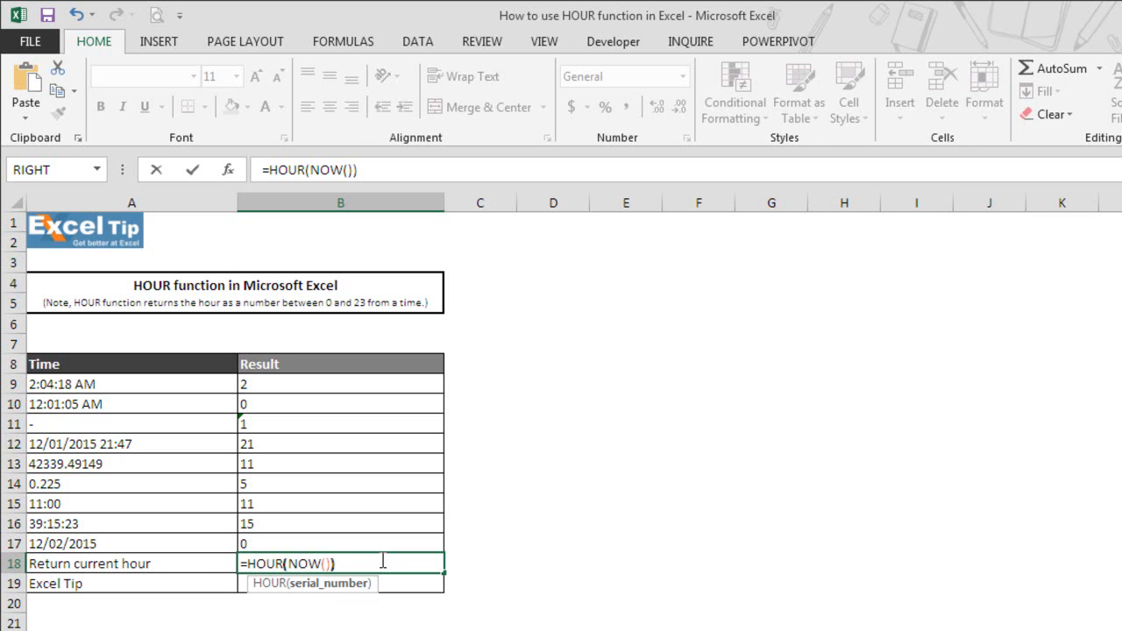
pyautogui.press('Return')
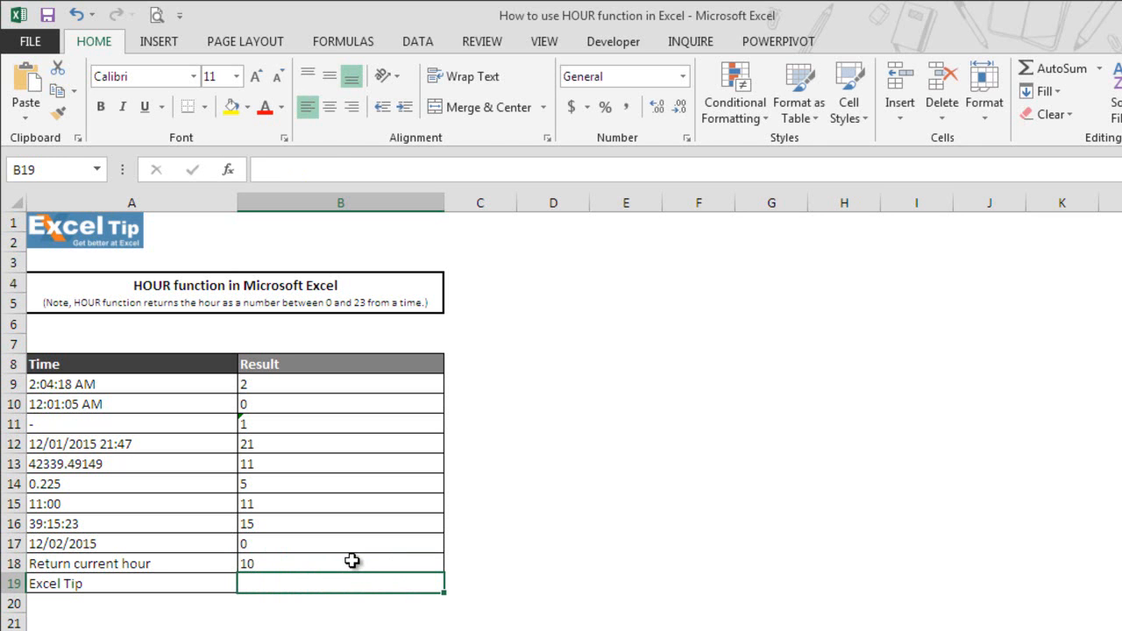
pyautogui.moveTo(298, 563)
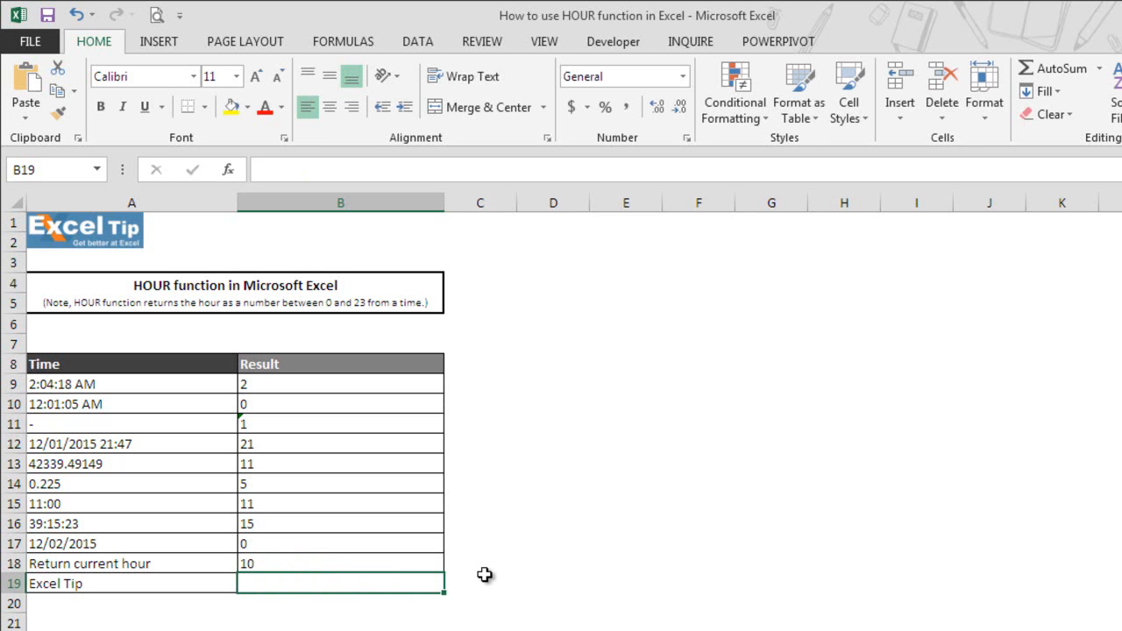
# - Enter =HOUR(A19) in B19 so the Excel Tip row returns a #VALUE! error
pyautogui.write('=')
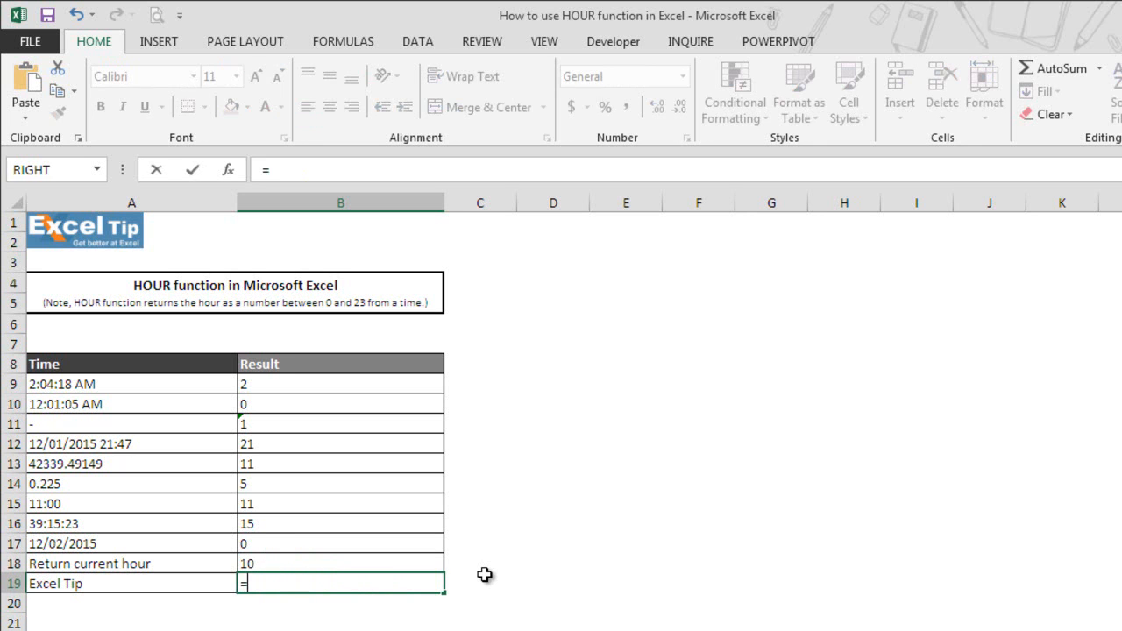
pyautogui.write('hour')
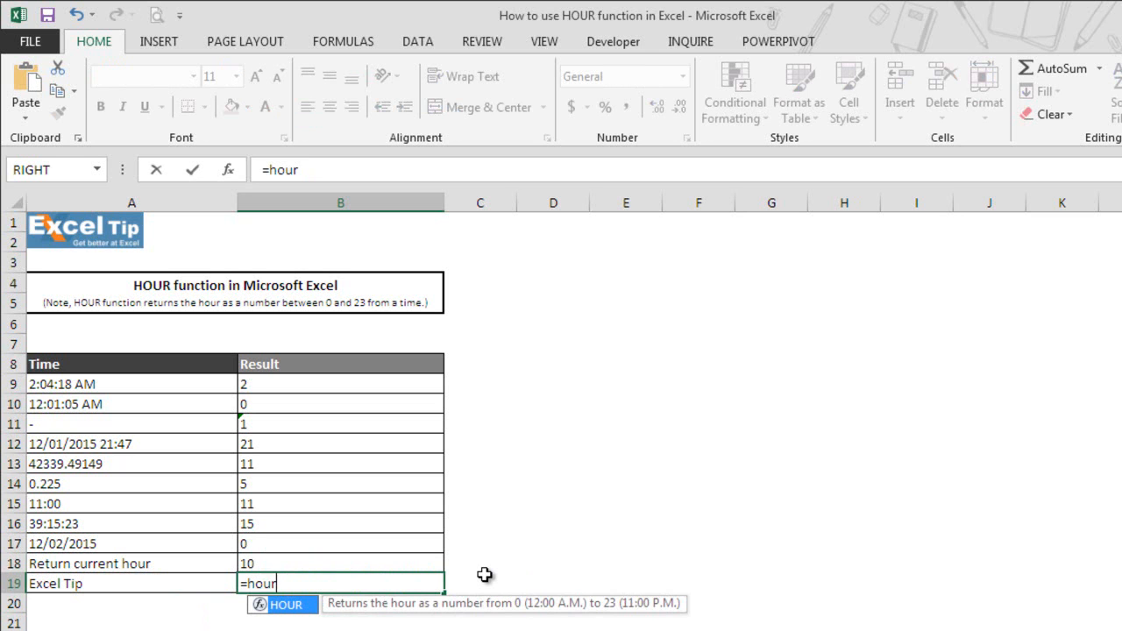
pyautogui.write('(A19')
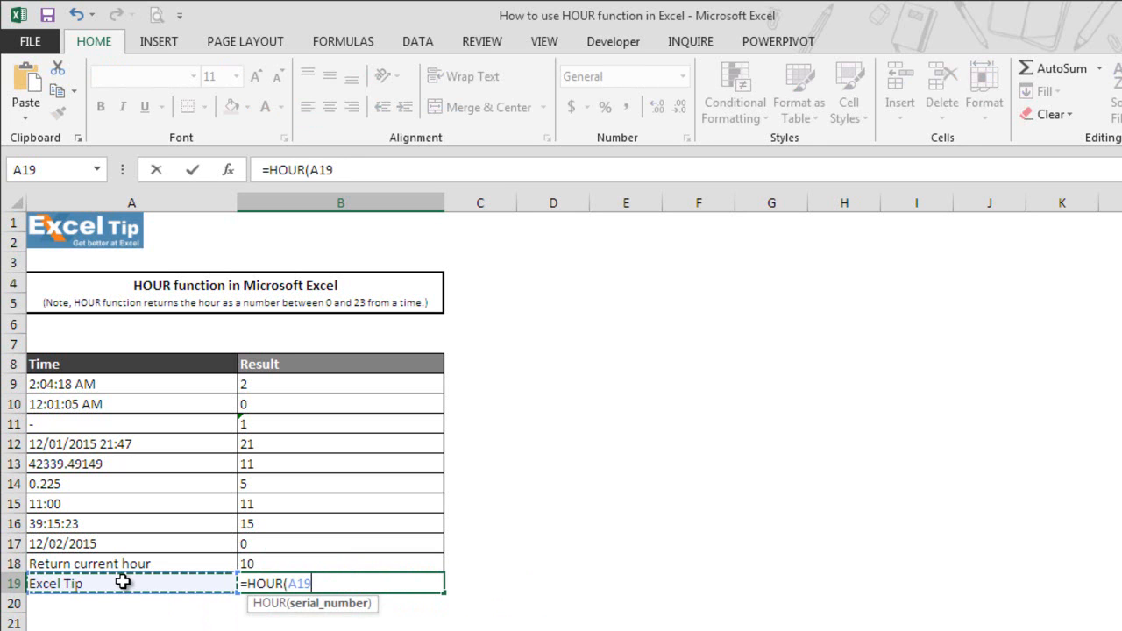
pyautogui.write(')')
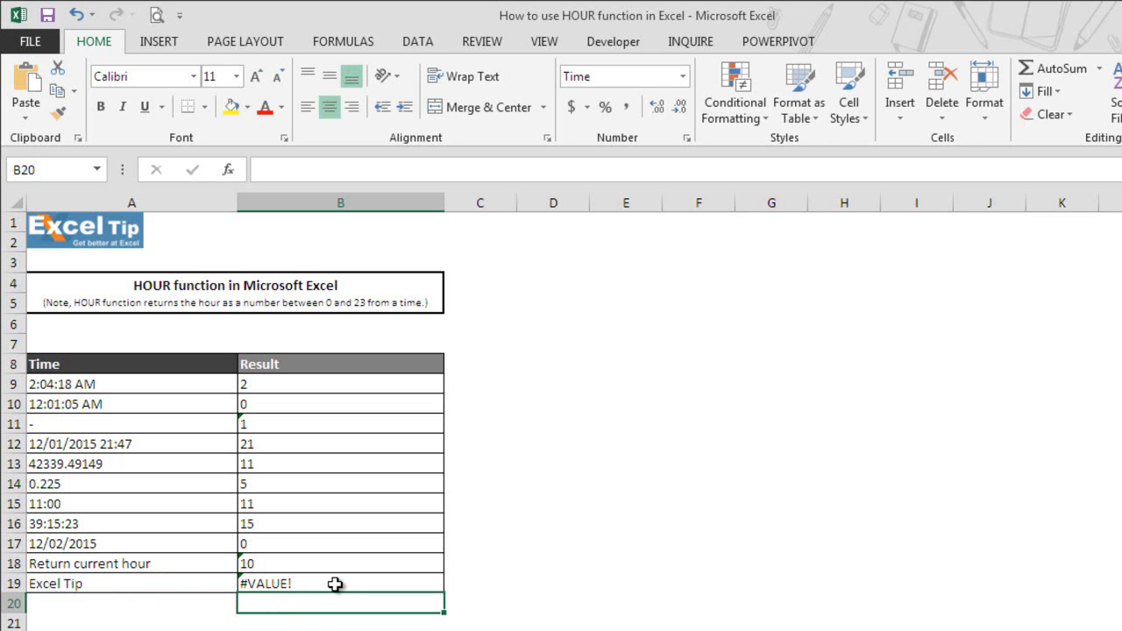
pyautogui.moveTo(161, 603)
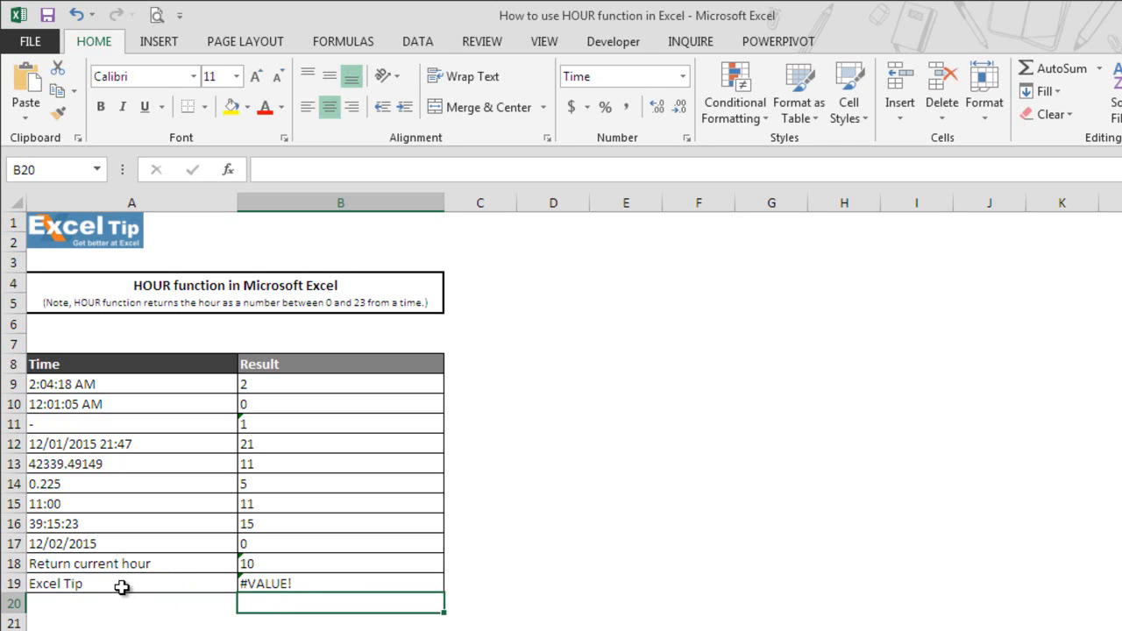
pyautogui.moveTo(326, 582)
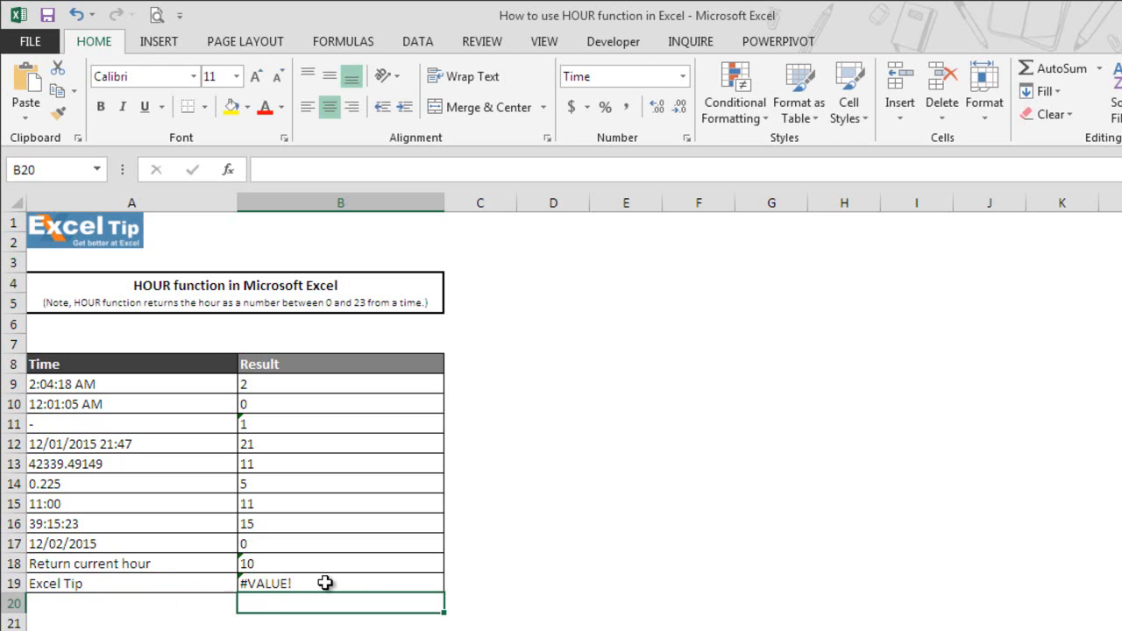